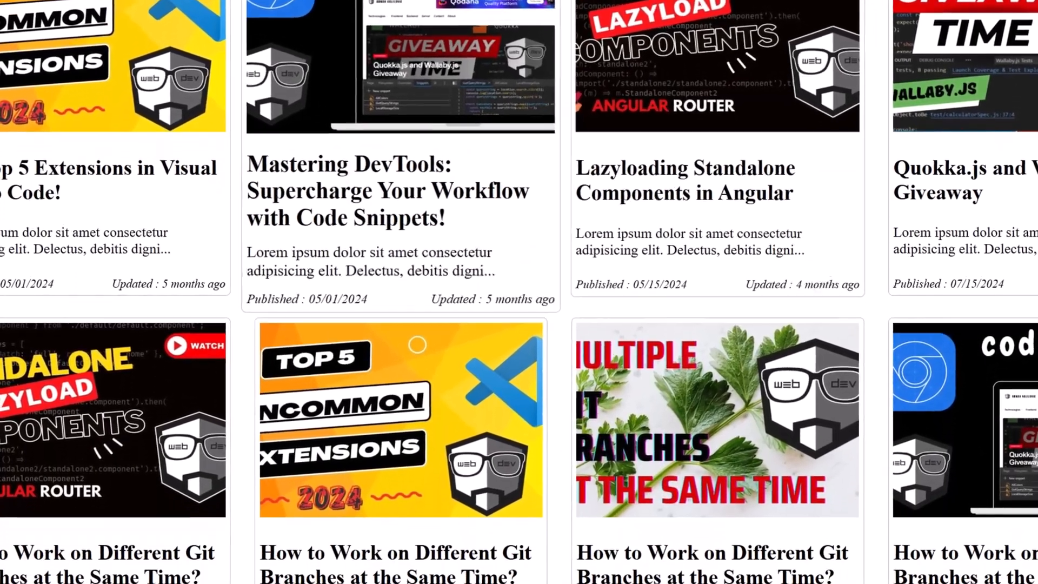
Scroll through the blog post cards grid in Chrome before moving to the editor.
scroll("down", 3)
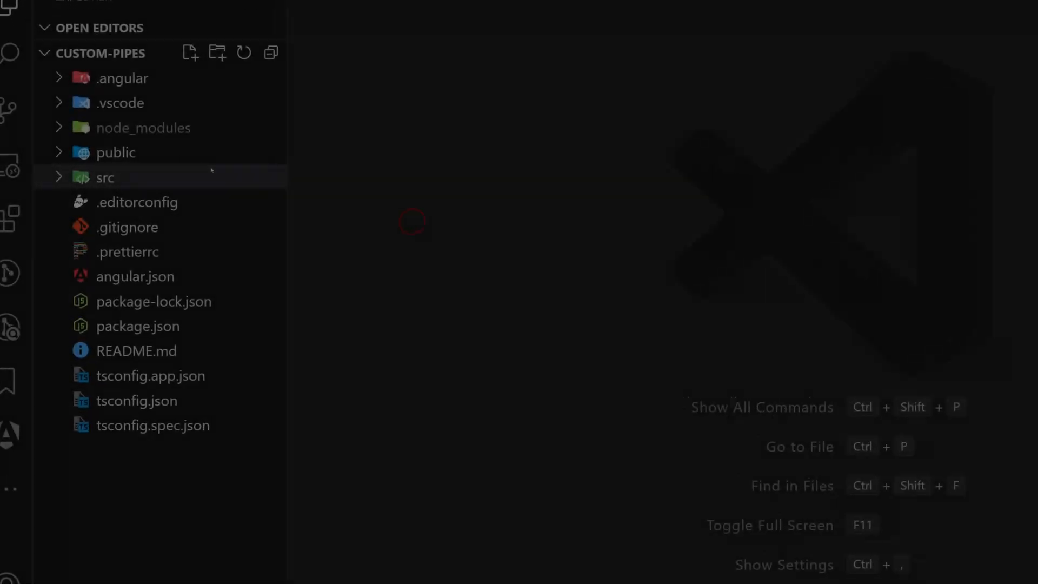
Expand the shared pipes folder showing the date format, truncate and time-ago pipe files.
left_click(105, 176)
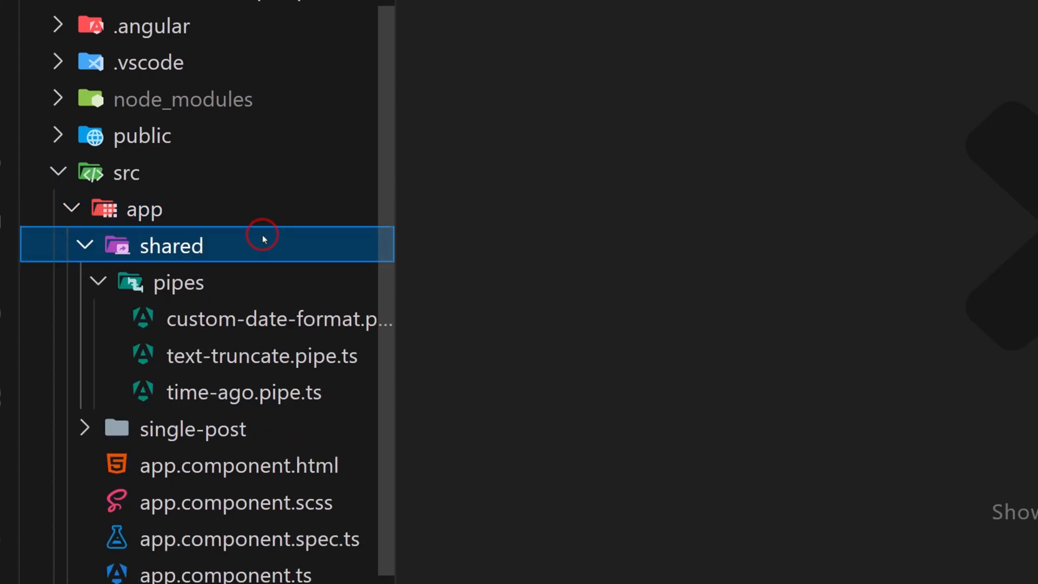
mouse_move(532, 172)
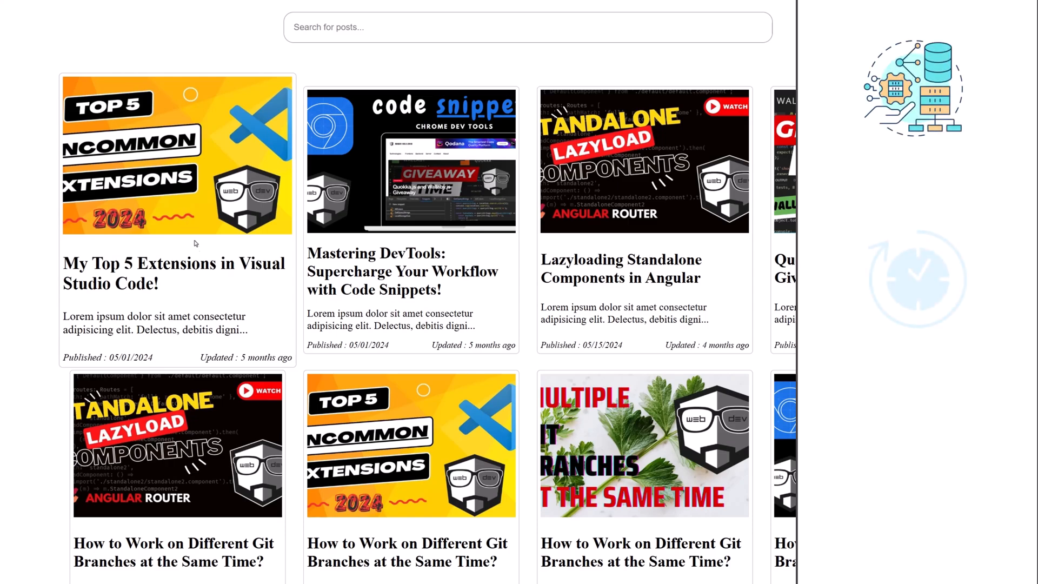
scroll("down", 3)
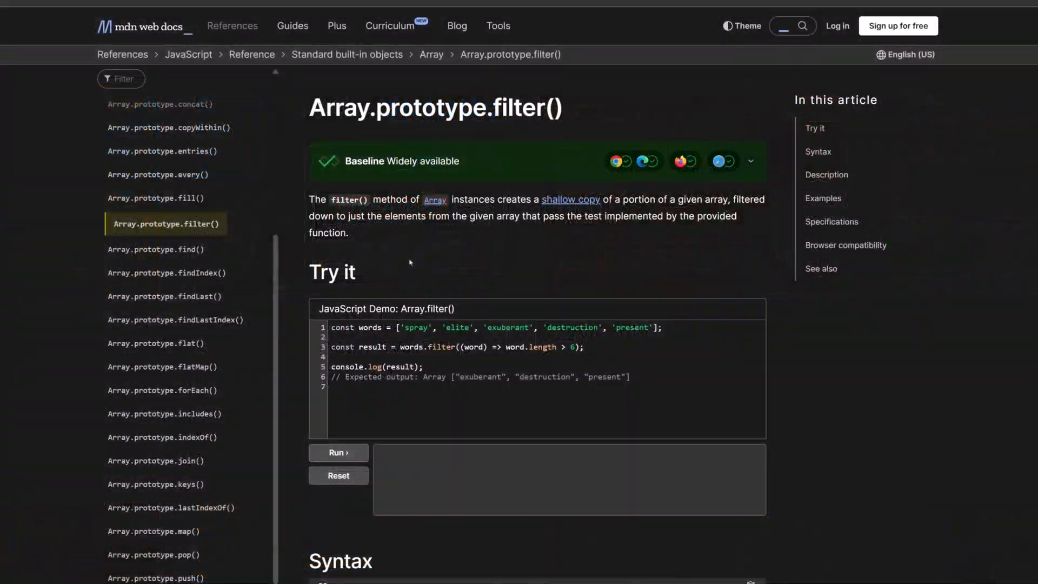
scroll("down", 3)
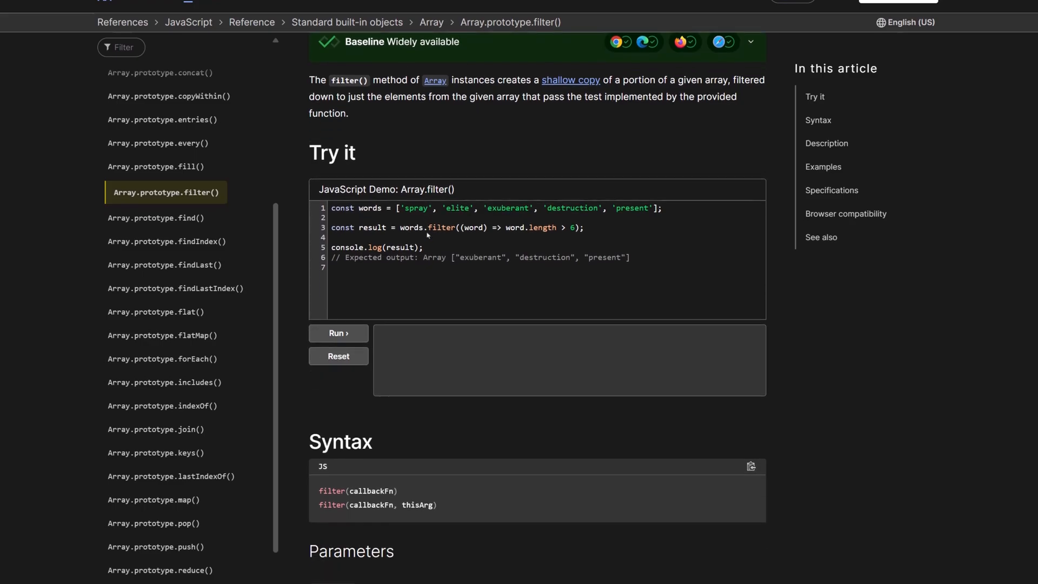
scroll("down", 3)
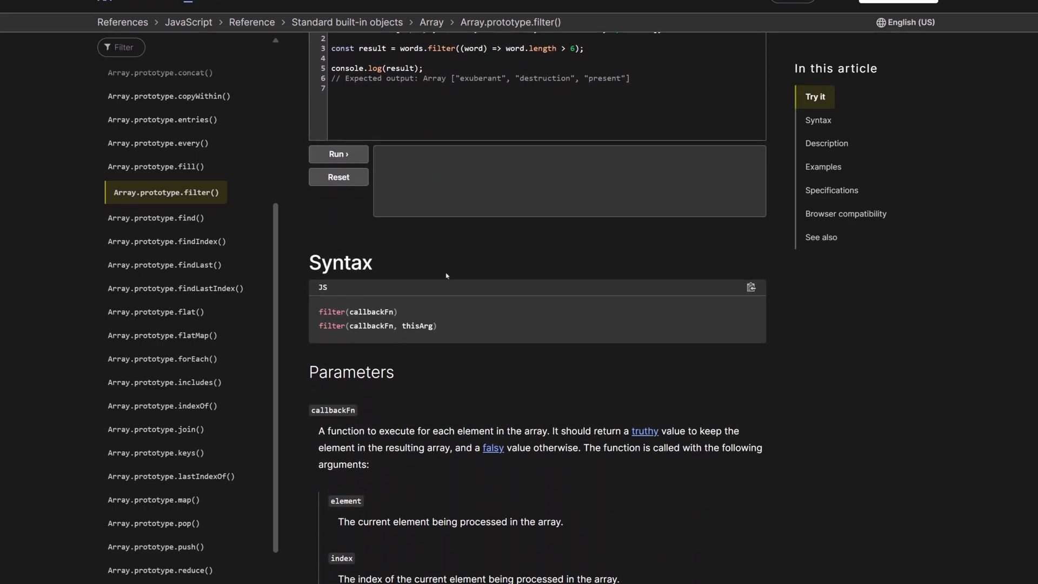
scroll("down", 3)
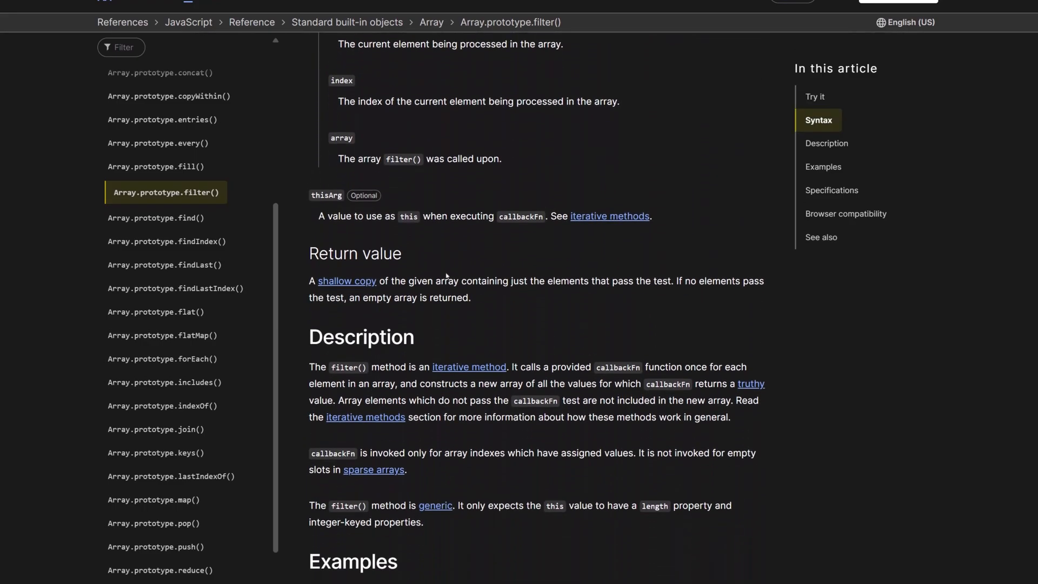
scroll("down", 3)
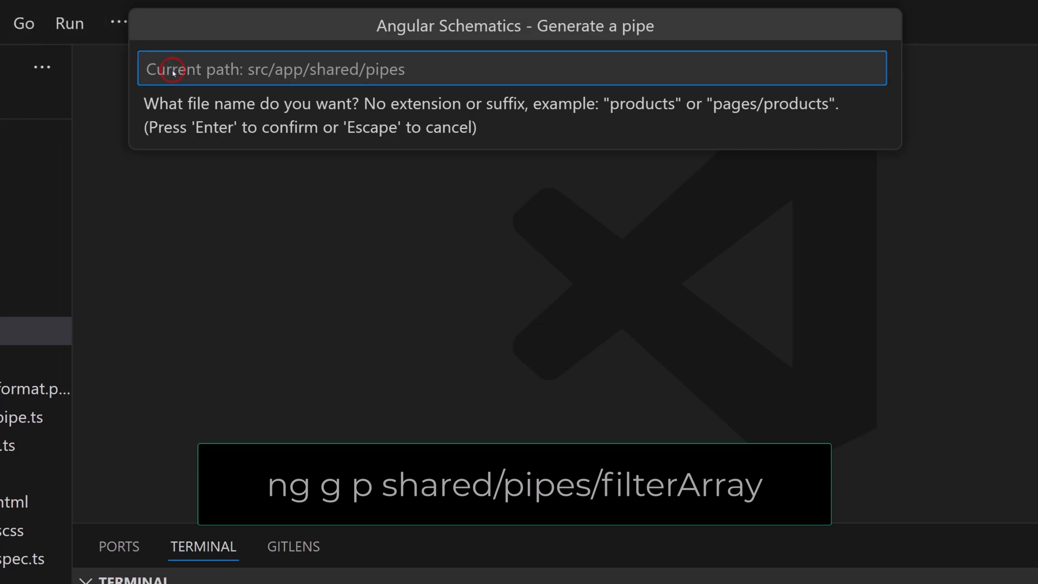
Generate the filterArray pipe under shared/pipes via Angular Schematics and confirm.
type("filte")
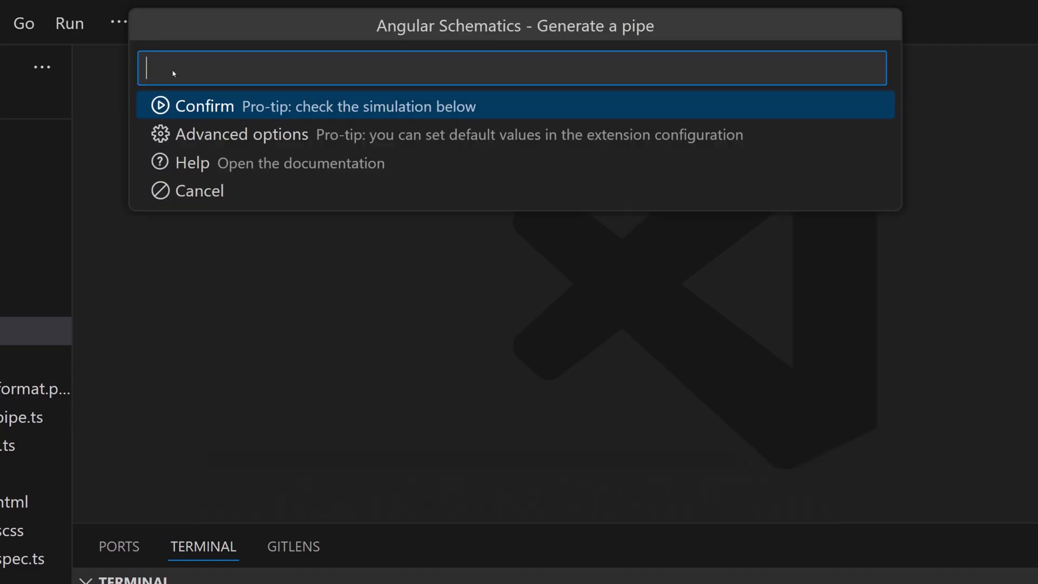
left_click(205, 105)
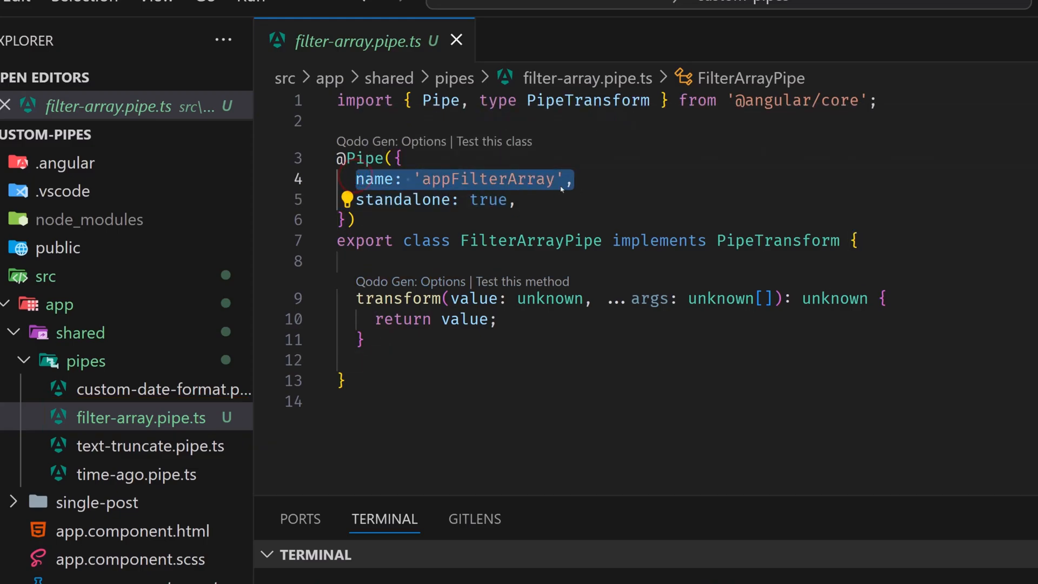
Rename the pipe to 'filterArray' and make transform's first parameter items: any[].
left_click(461, 178)
type("f")
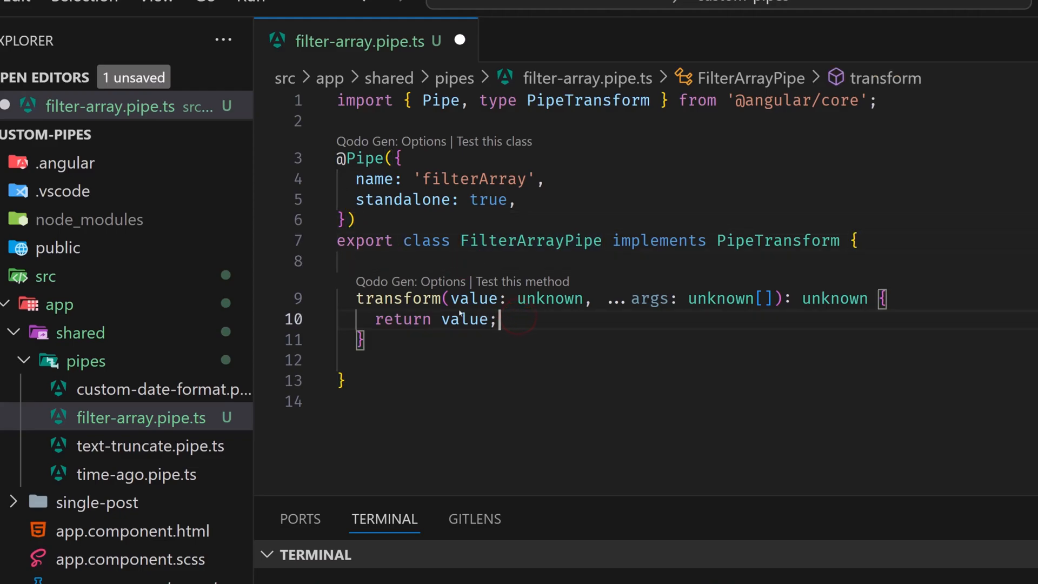
double_click(400, 298)
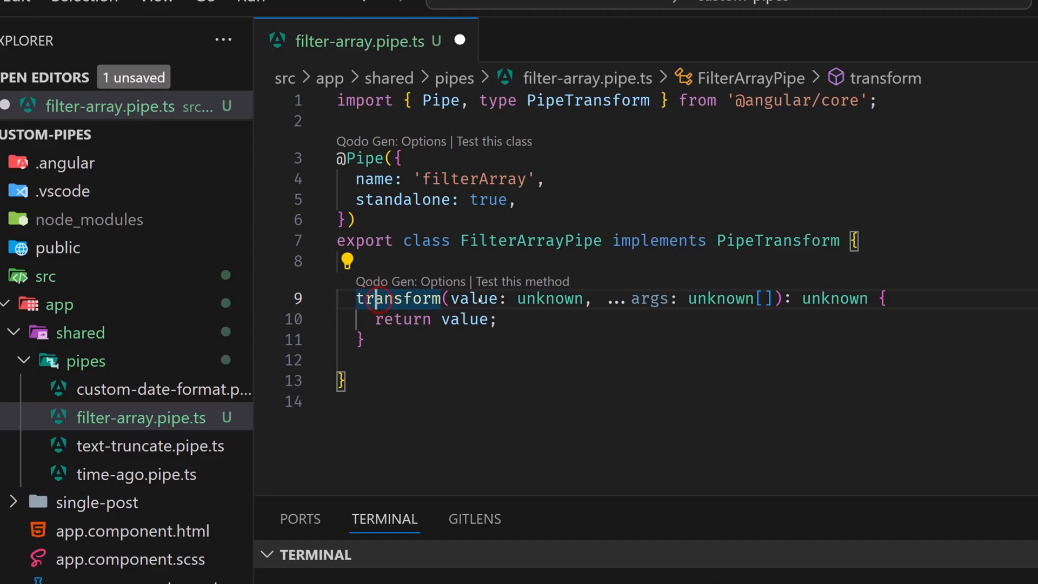
mouse_move(473, 298)
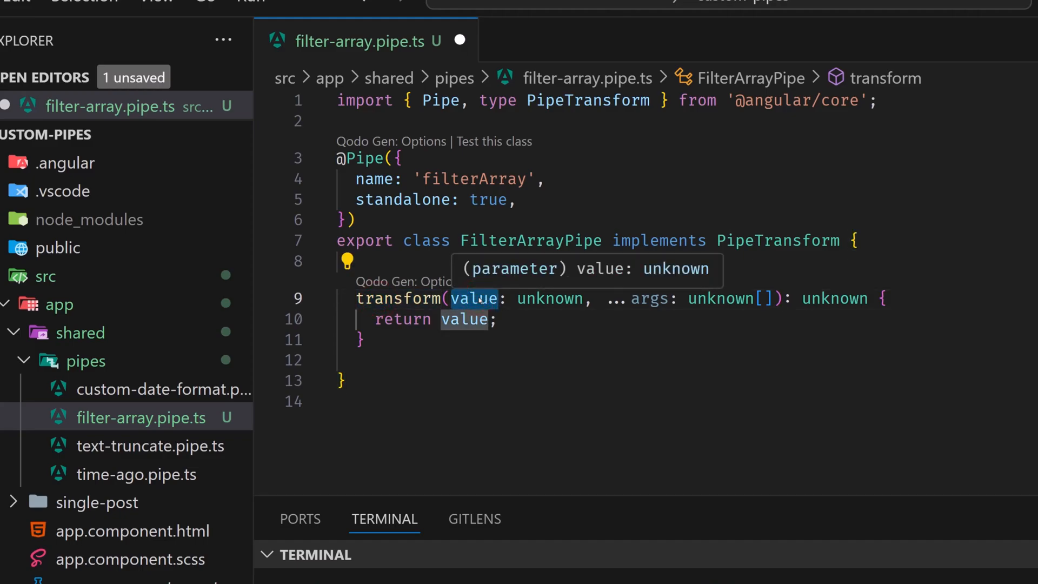
mouse_move(512, 320)
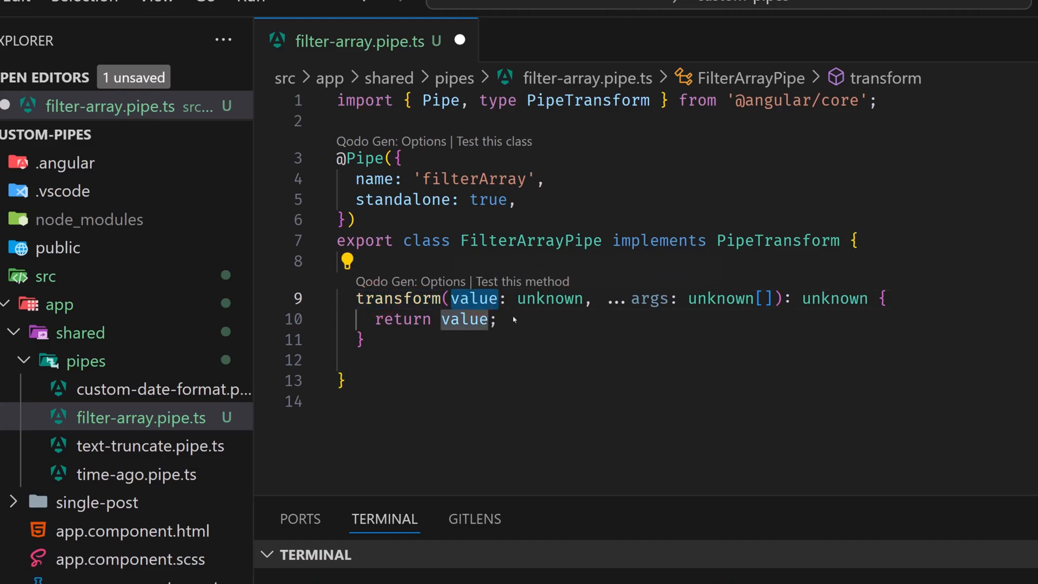
type("items")
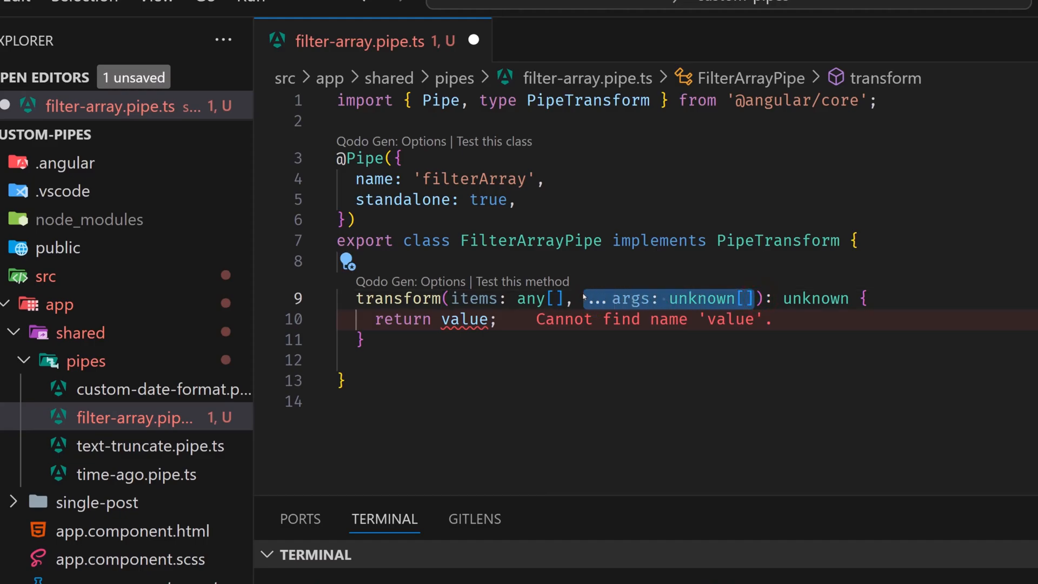
key("Delete")
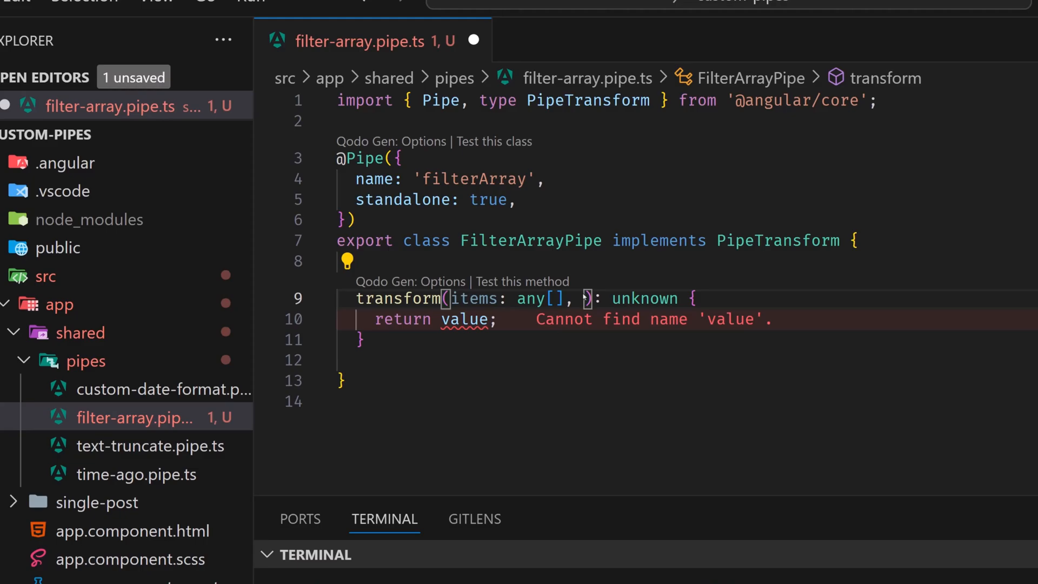
Add searchText: string and objectKey: string | null = null parameters.
type("searchText:")
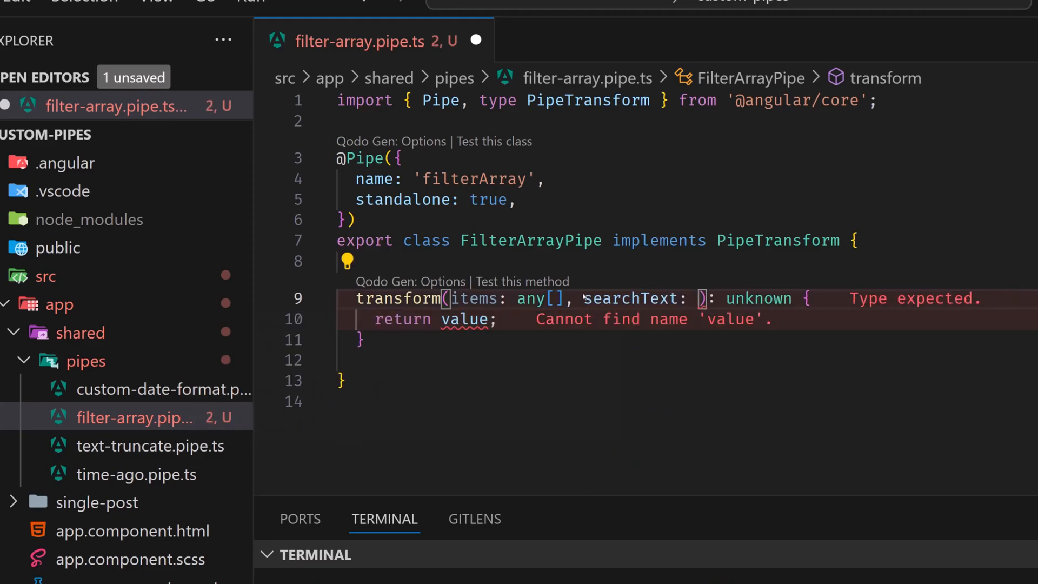
type("string")
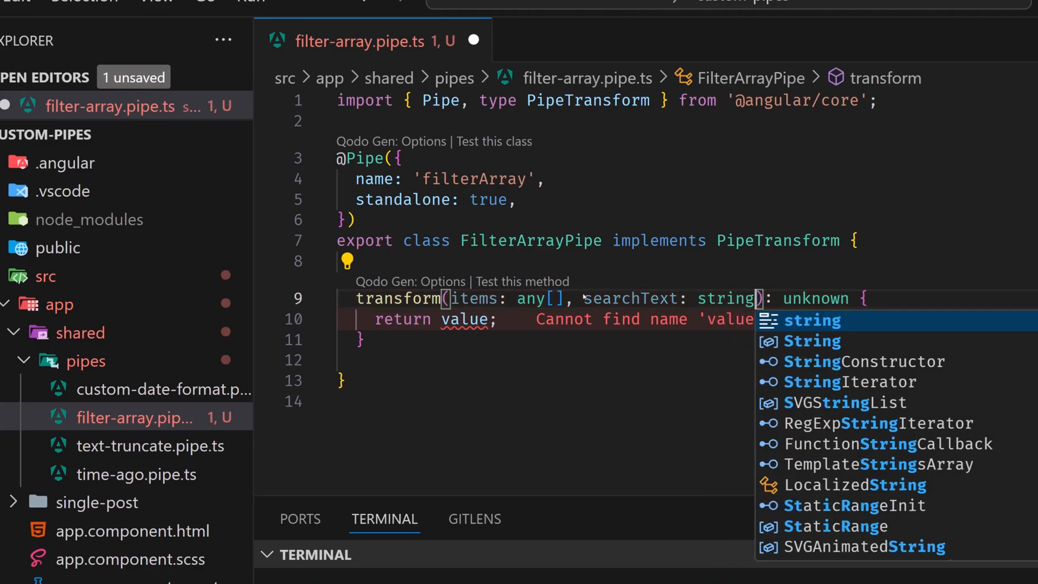
type(",")
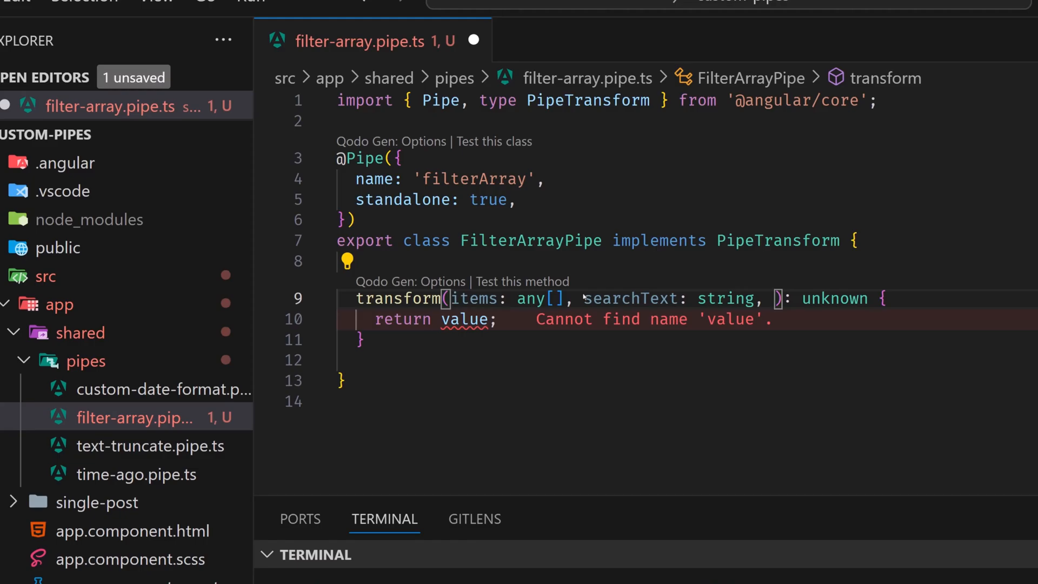
type("objectKey: string |")
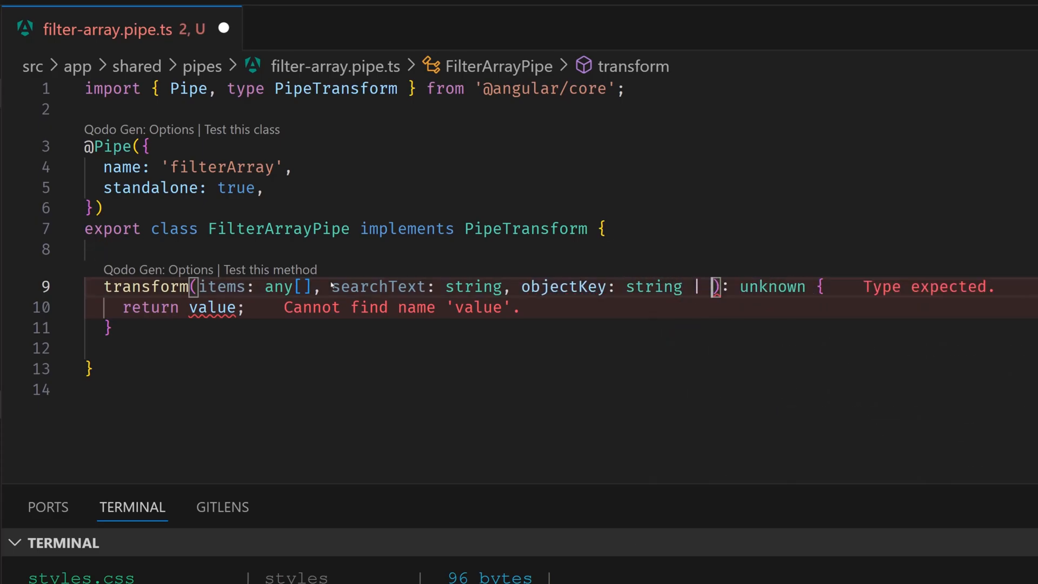
type("null =")
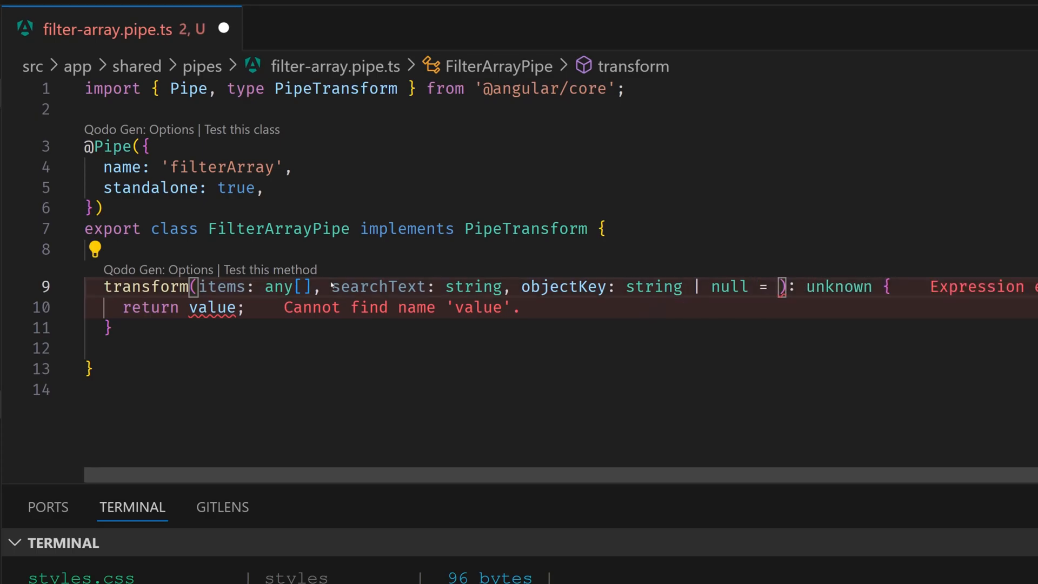
type("null")
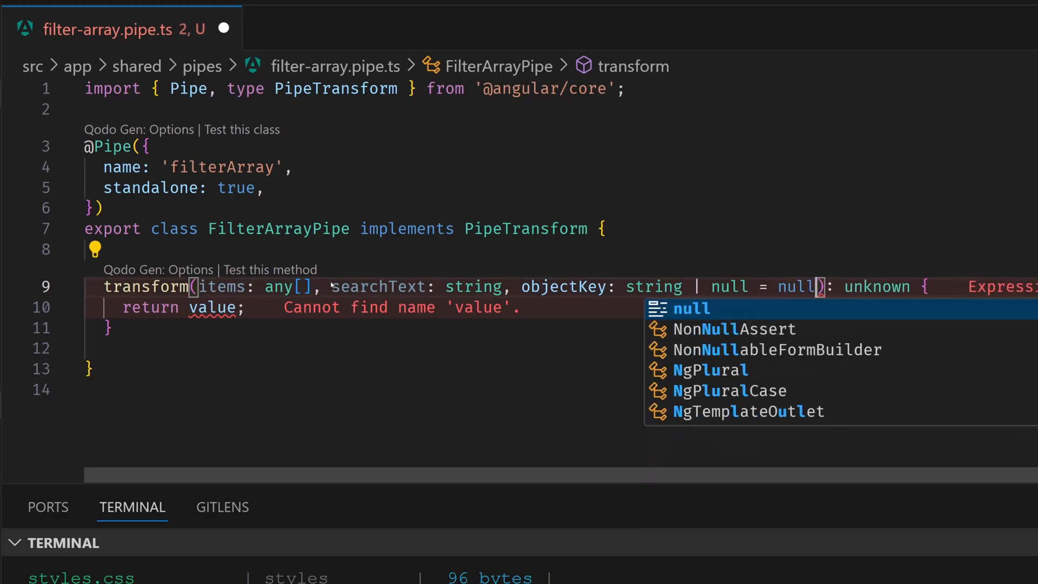
key("Escape")
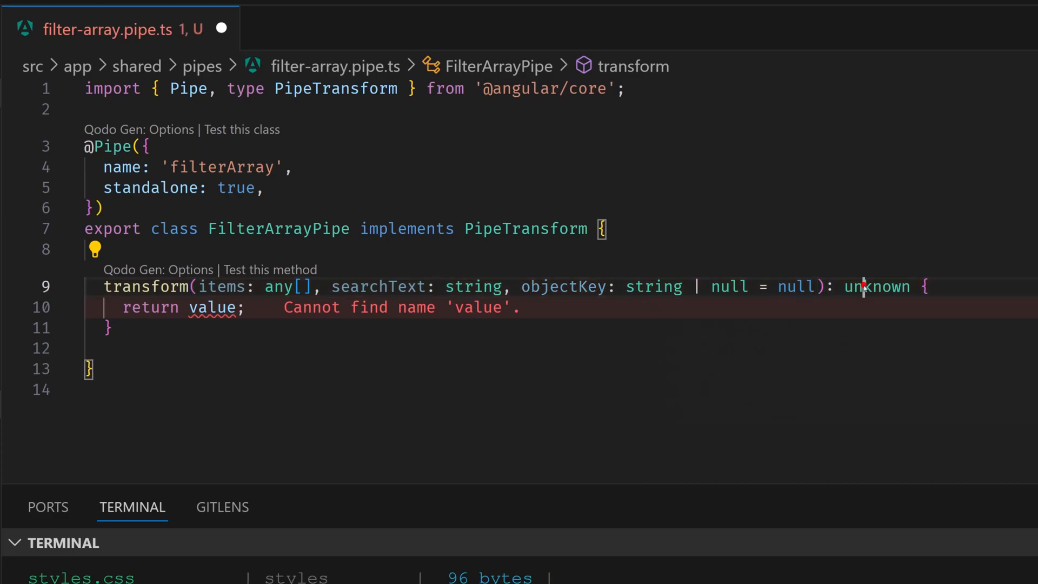
Change transform's return type from unknown to any[].
double_click(876, 287)
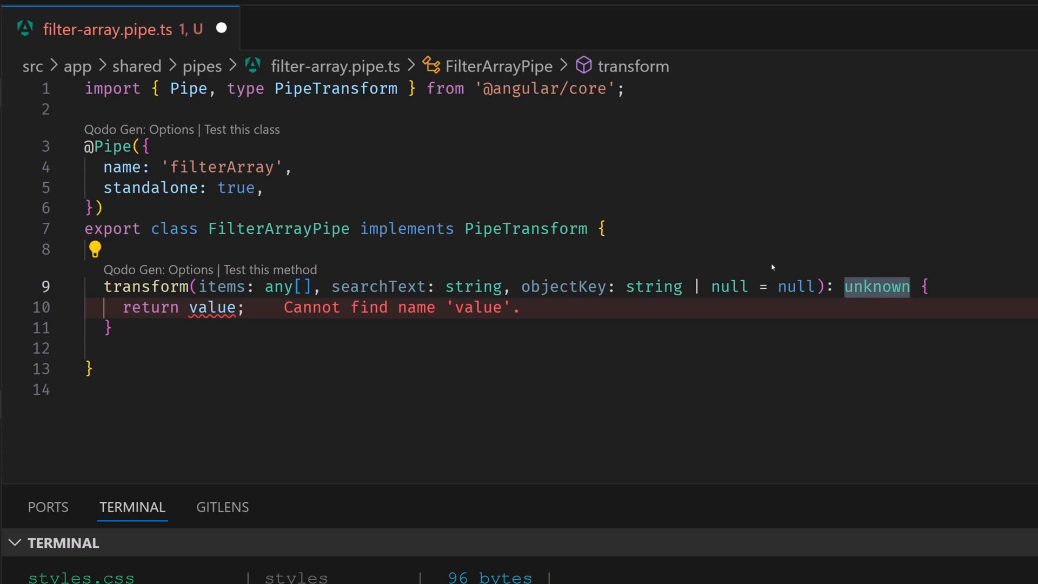
type("any[]")
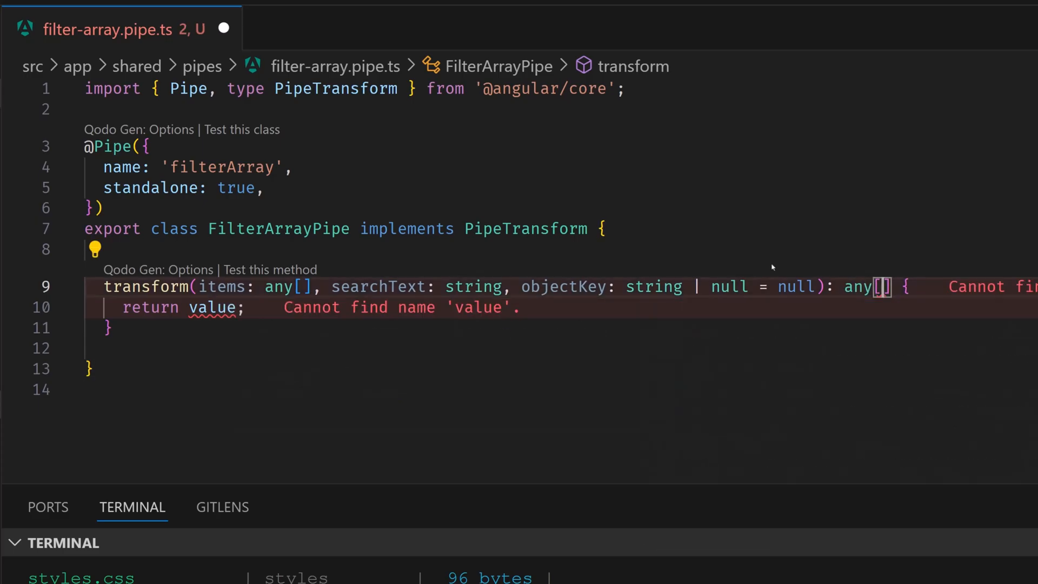
left_click(218, 286)
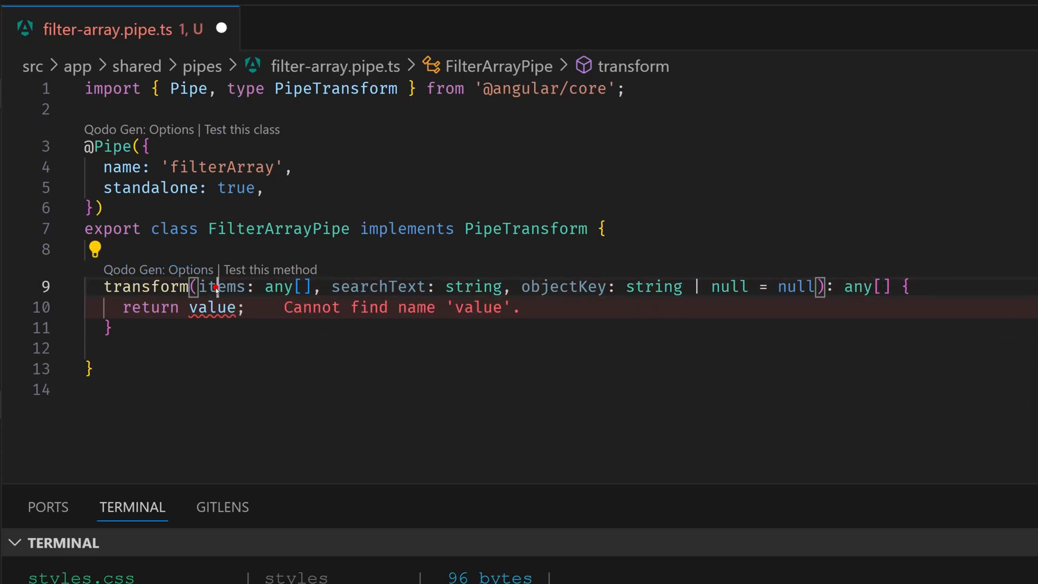
Write an if (!items || !searchText) guard that returns items unchanged.
left_click(252, 308)
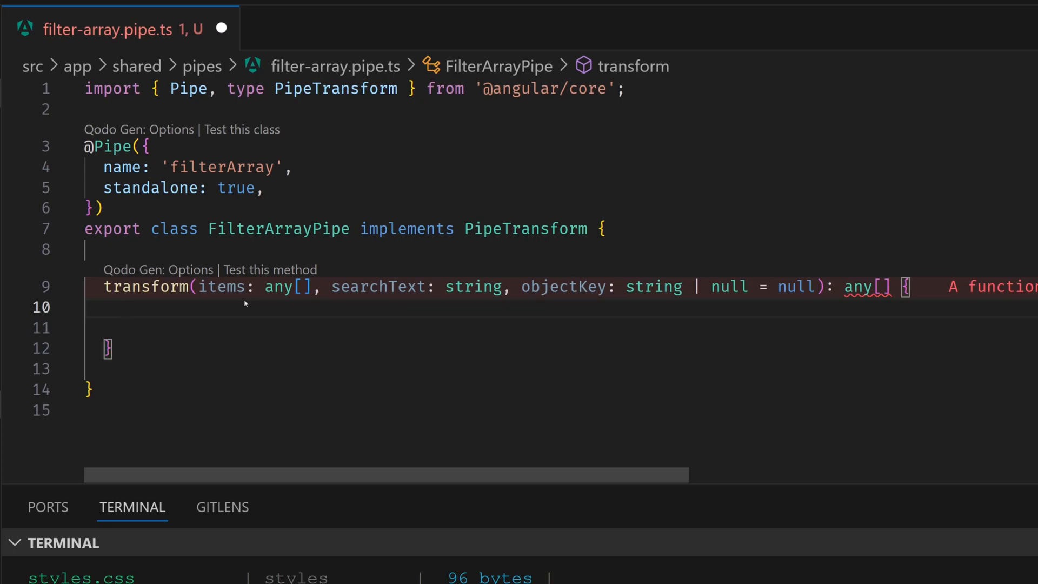
left_click(164, 307)
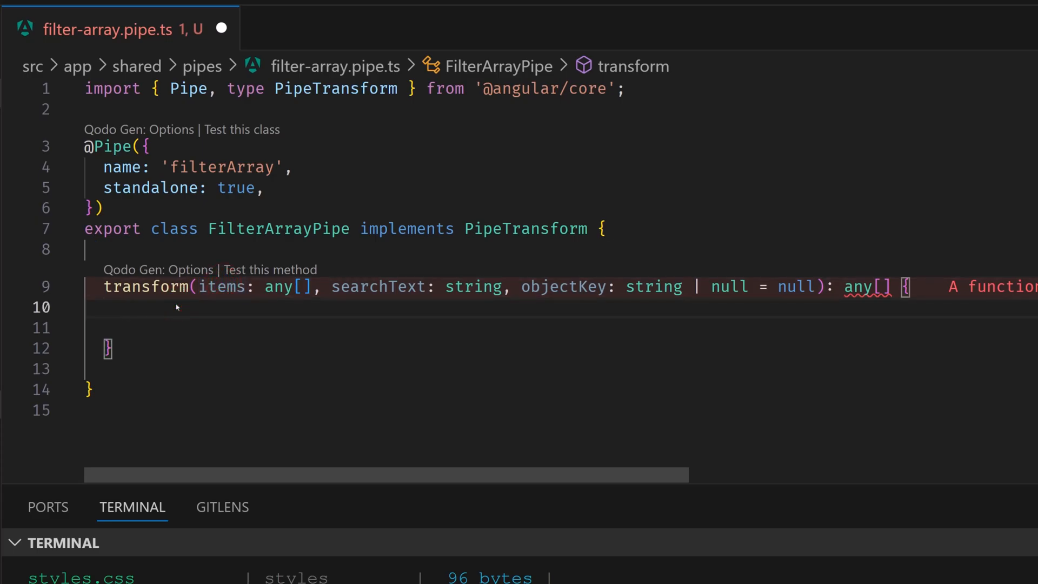
type("if (!items ||")
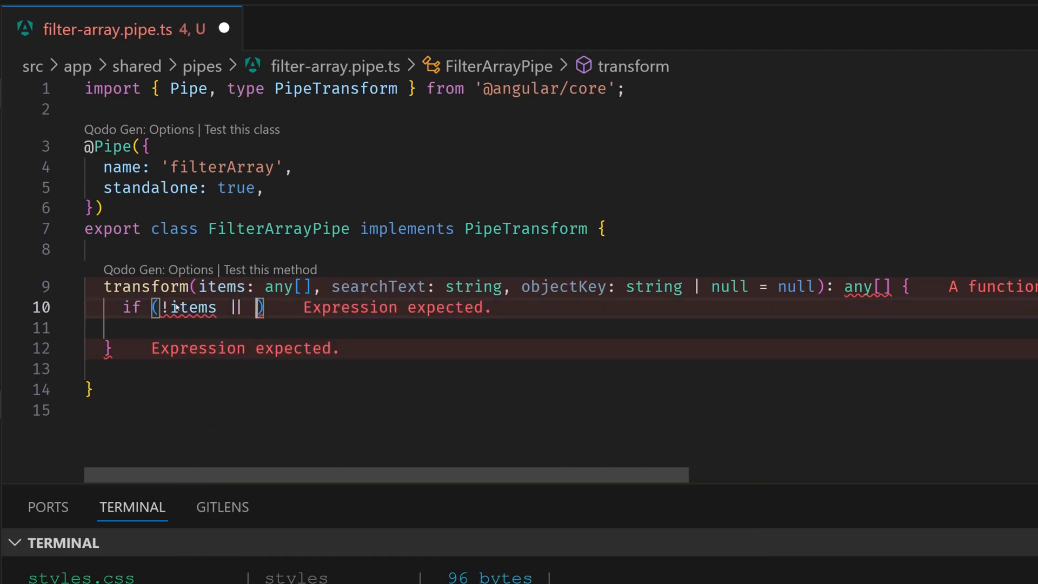
type("!")
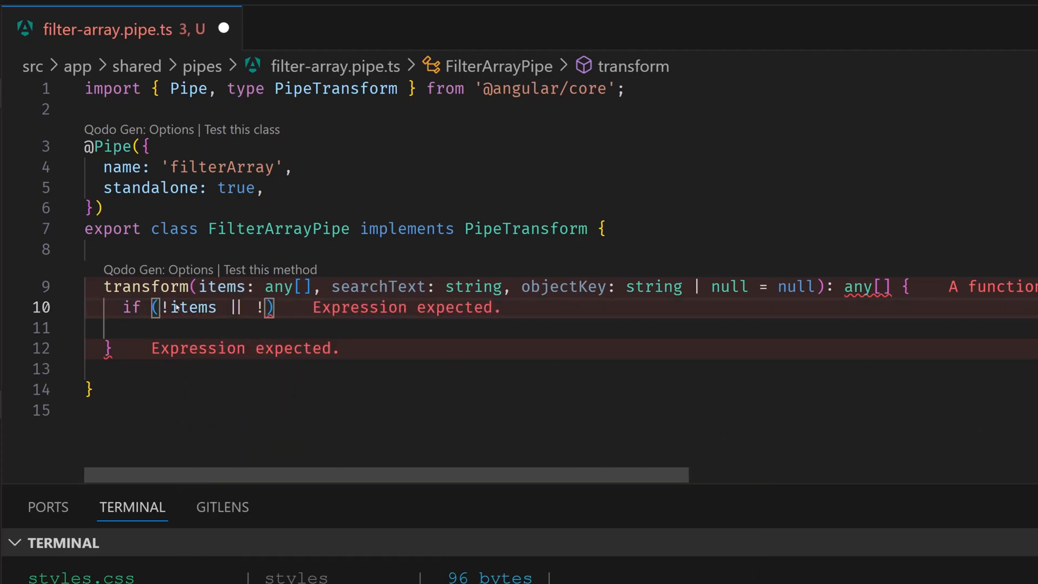
type("search")
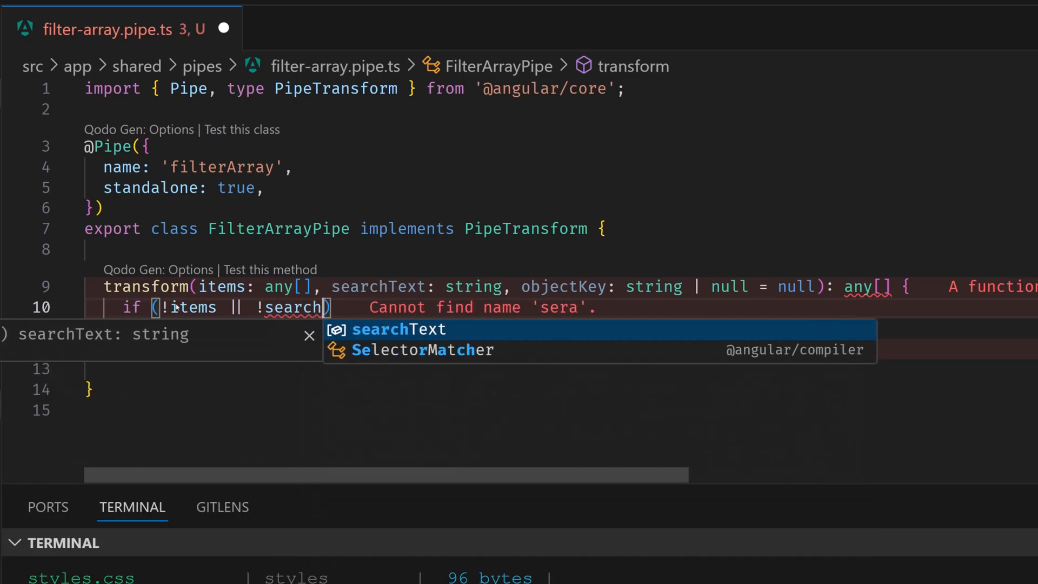
type("Text")
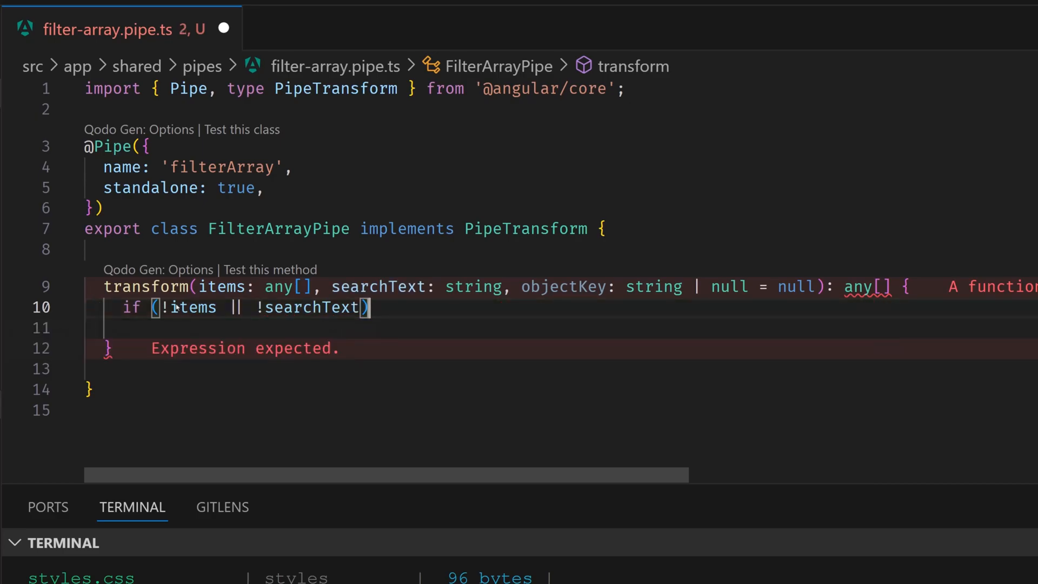
type("ret")
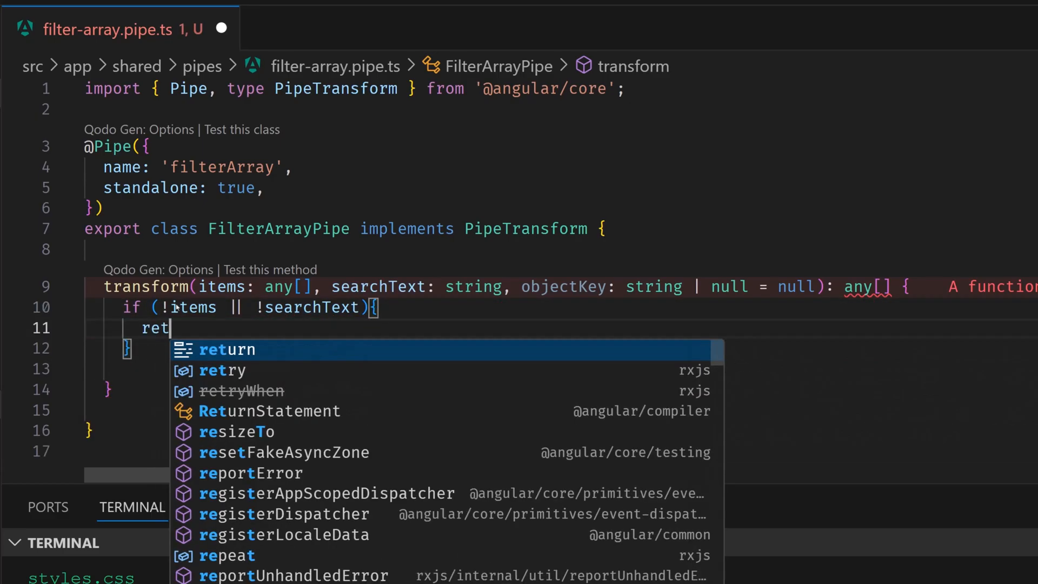
type("urn t")
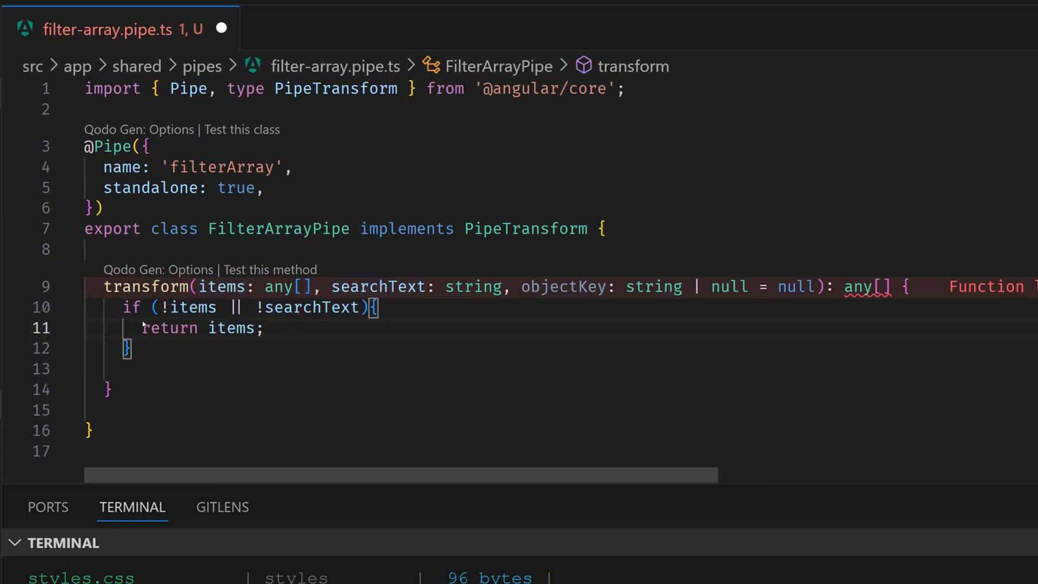
left_click(193, 306)
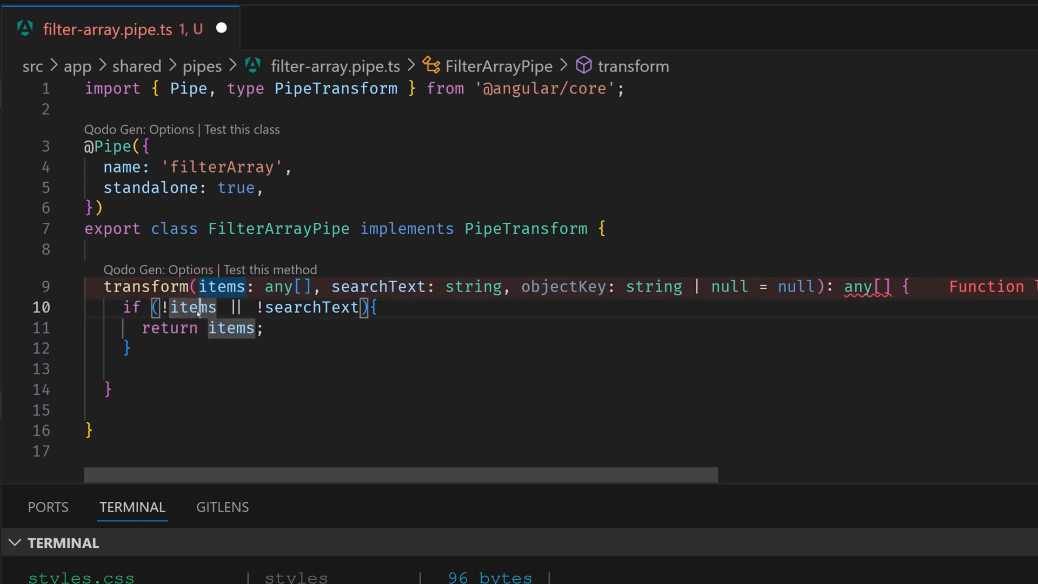
mouse_move(219, 286)
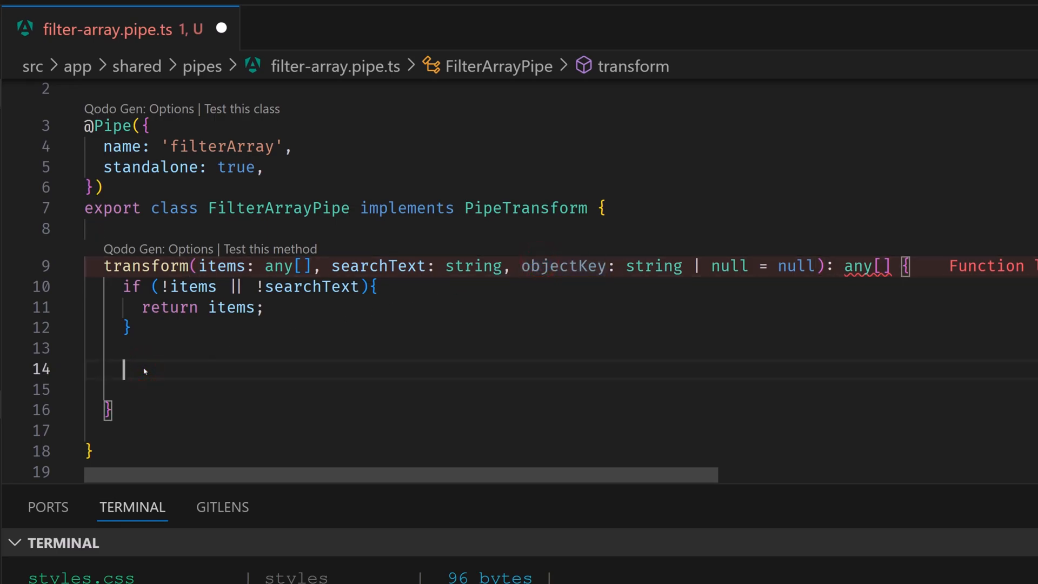
Write an if(objectKey) block declaring const o = { title: '' } as a placeholder.
type("if(objectKey")
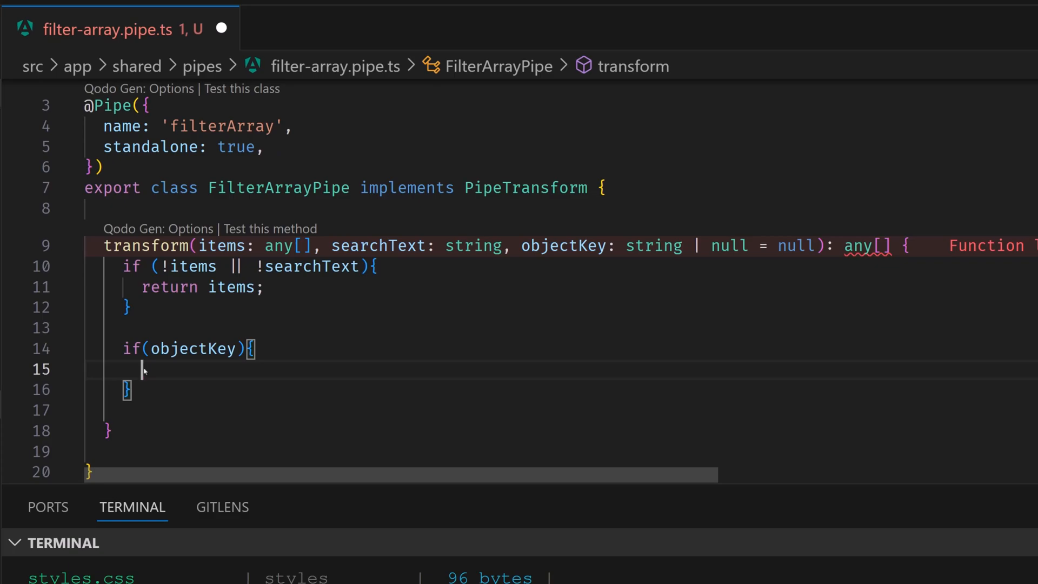
type("{")
type("const")
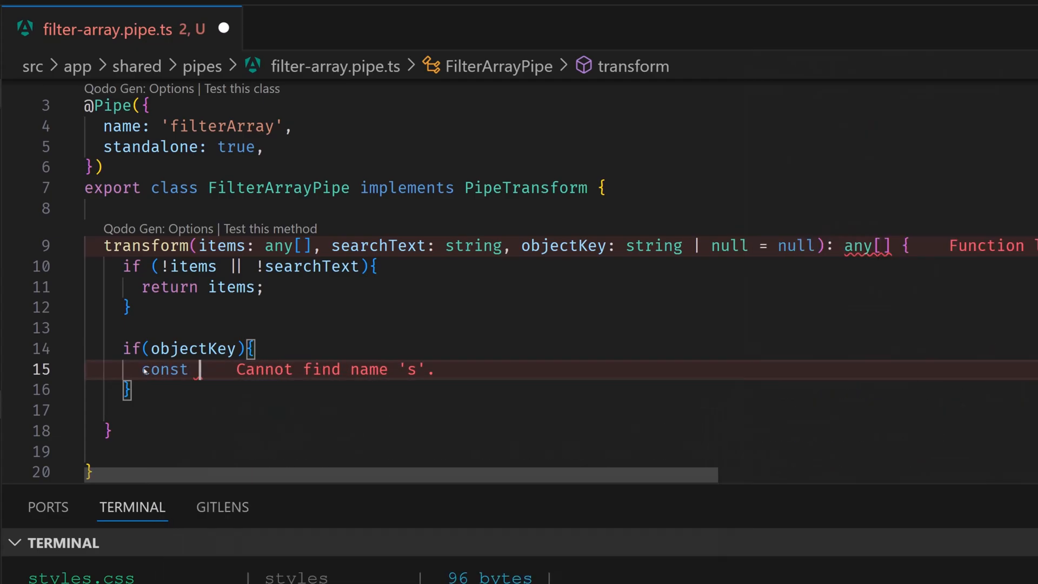
type("s")
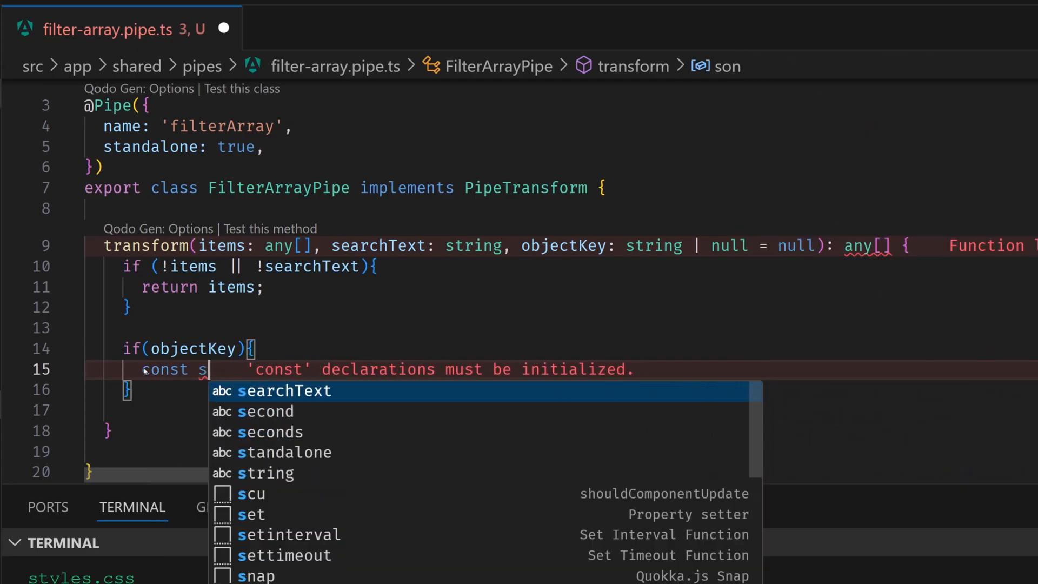
type("o ={")
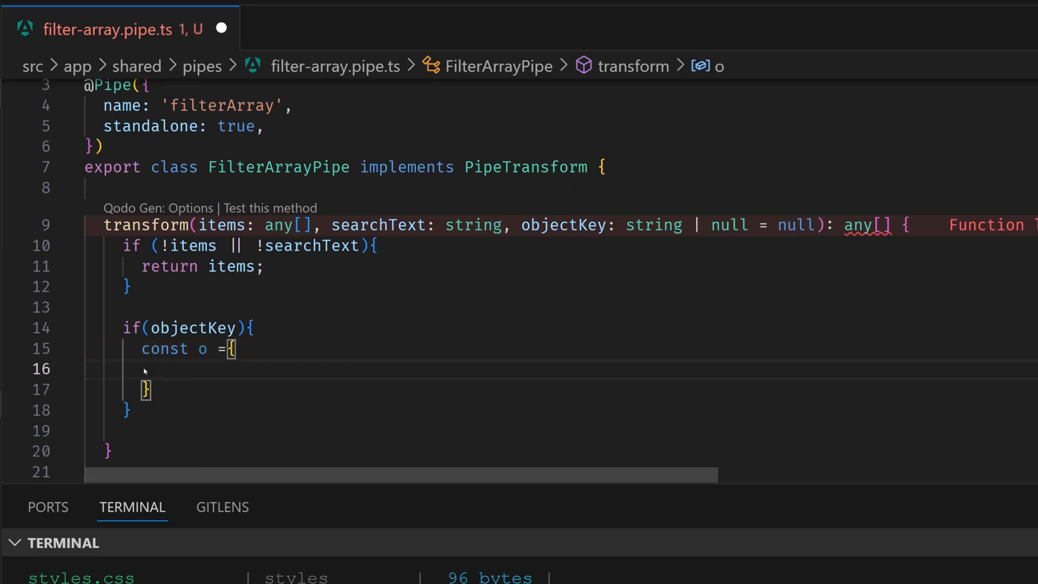
type("da")
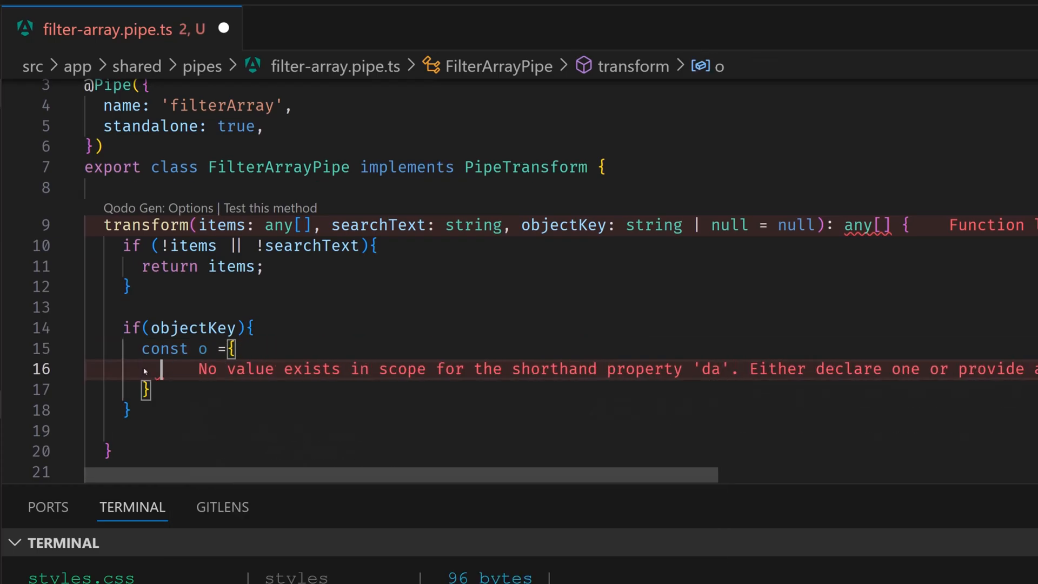
type("title")
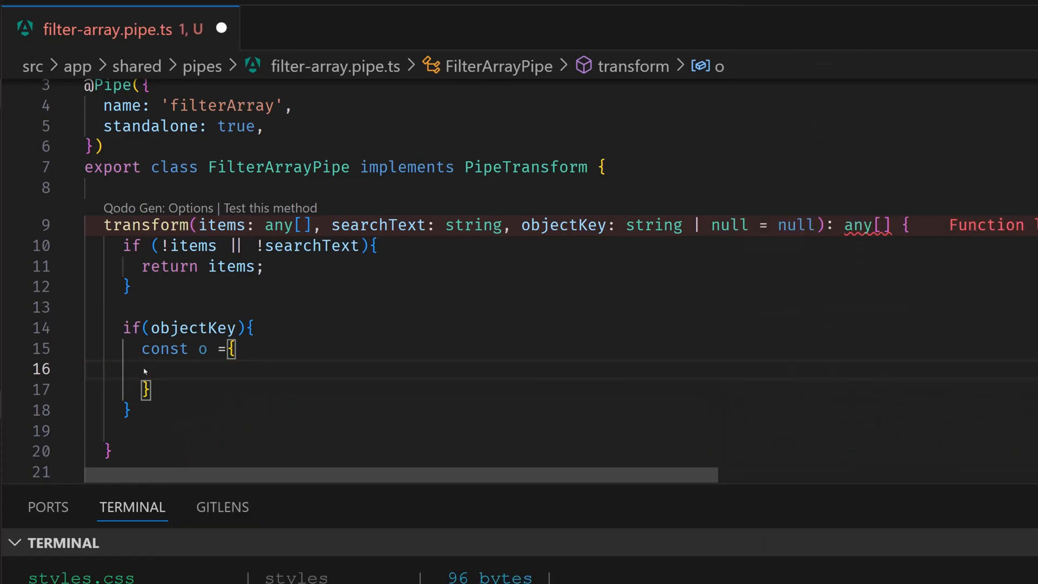
type("tit")
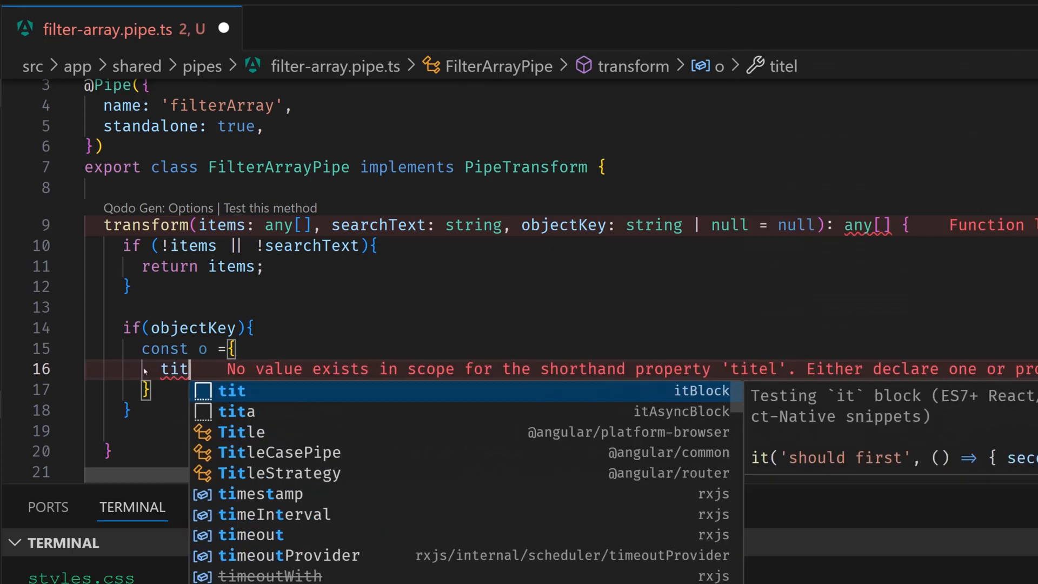
type("le:")
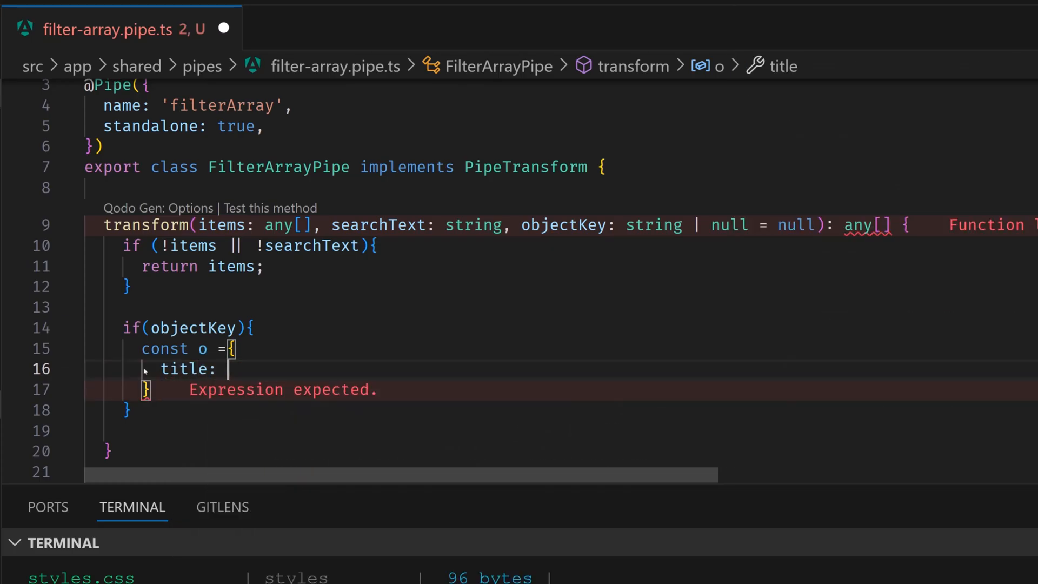
type("''")
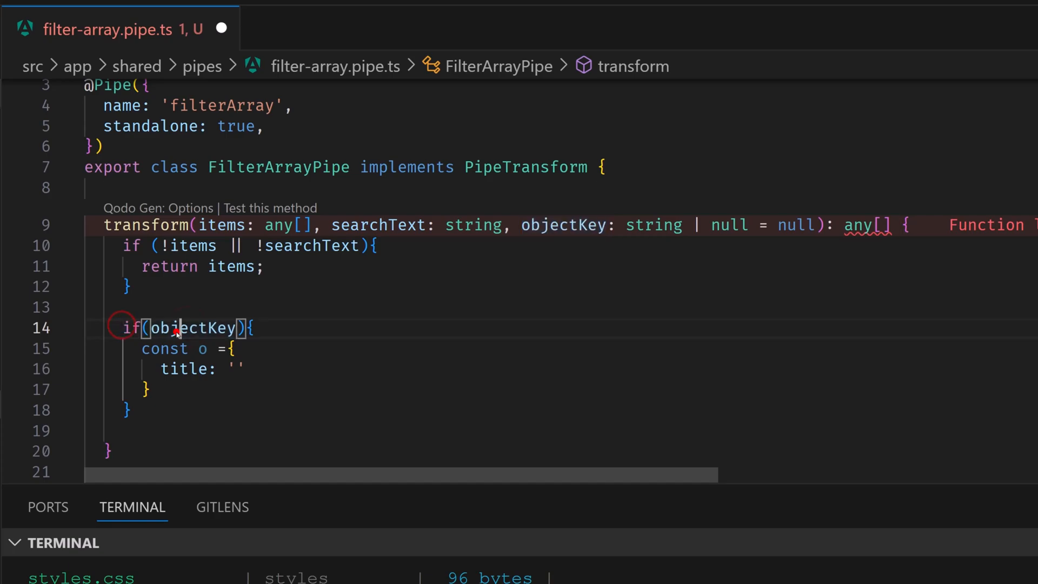
double_click(193, 328)
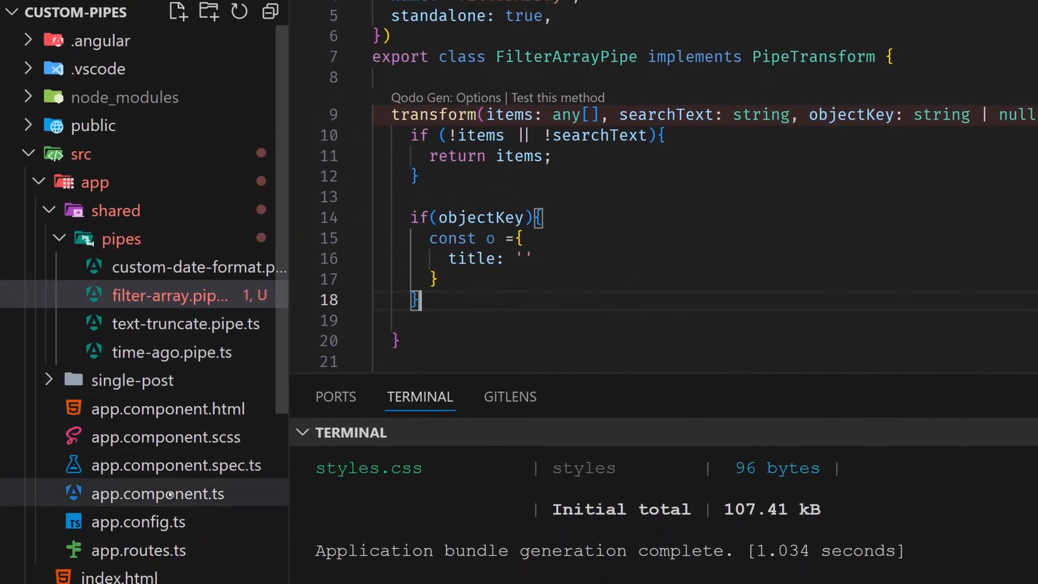
Check the posts' title property in app.component.ts, then return to filter-array.pipe.ts.
left_click(158, 492)
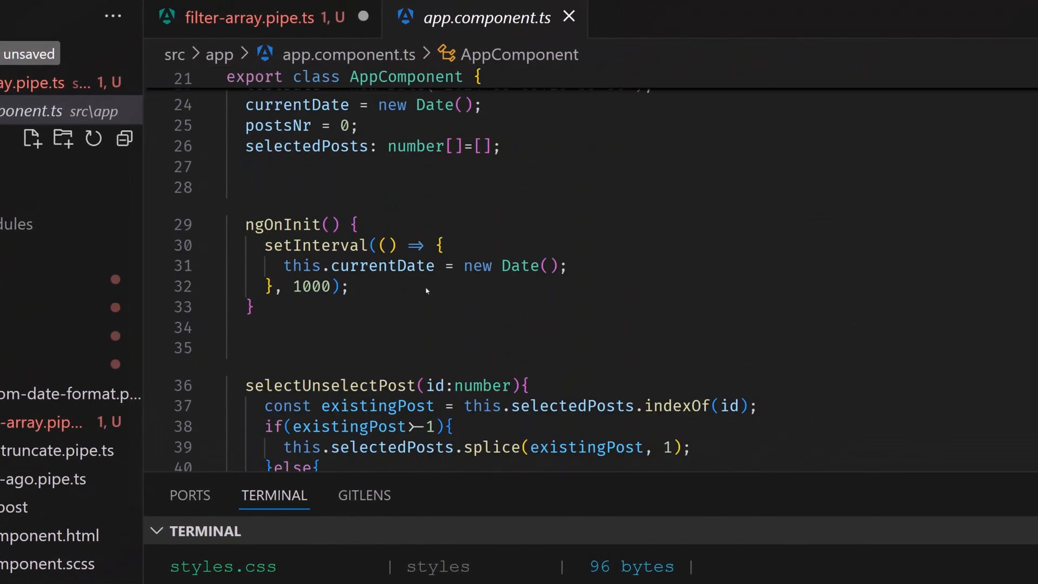
scroll("down", 3)
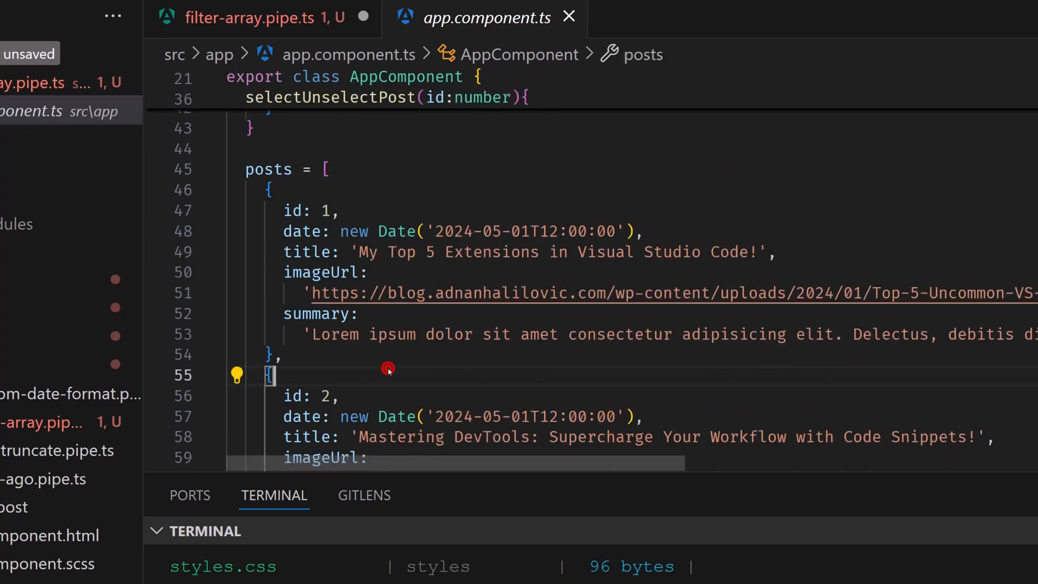
mouse_move(388, 376)
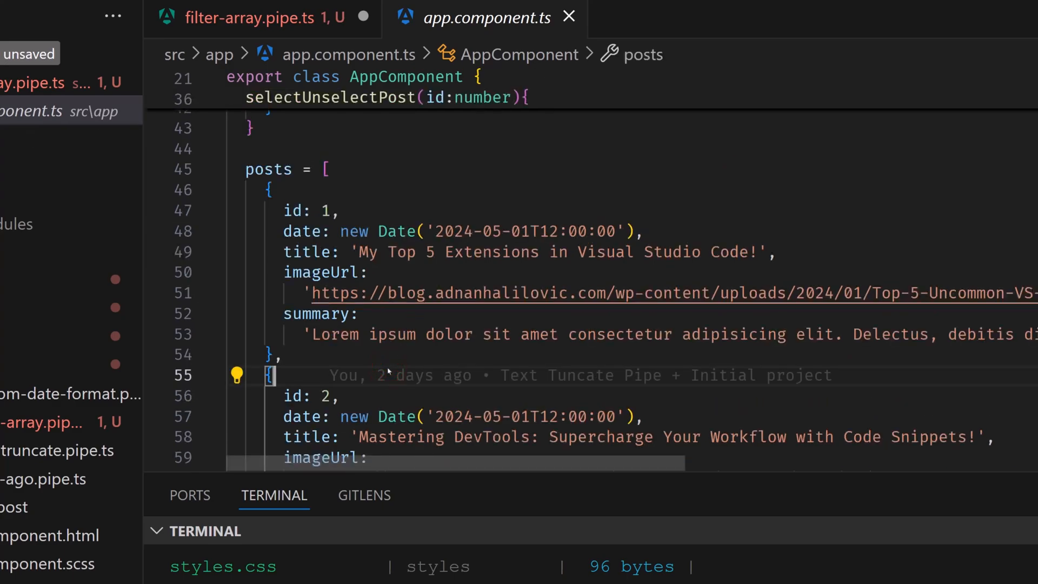
left_click(306, 252)
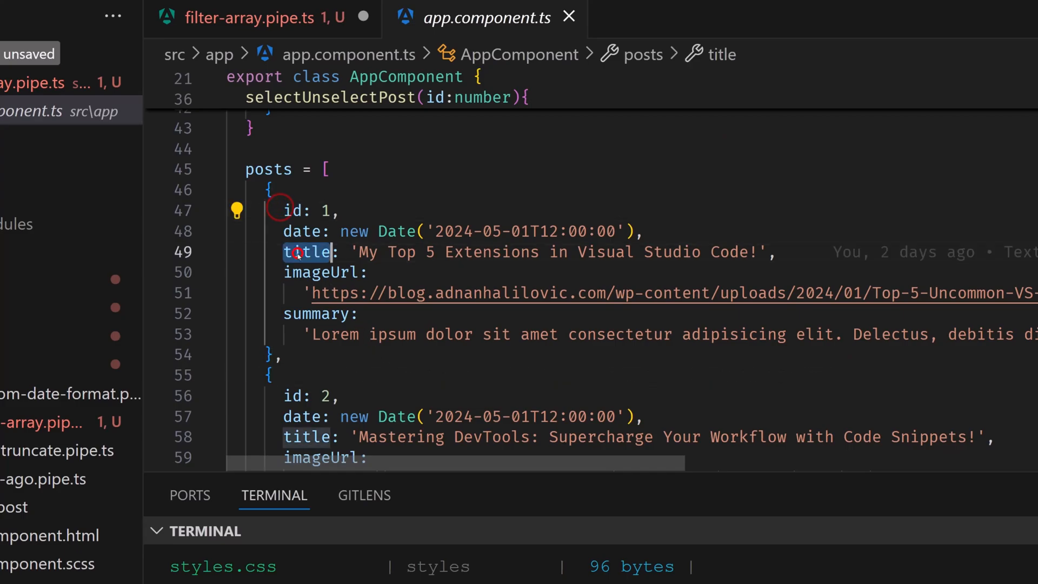
left_click(268, 170)
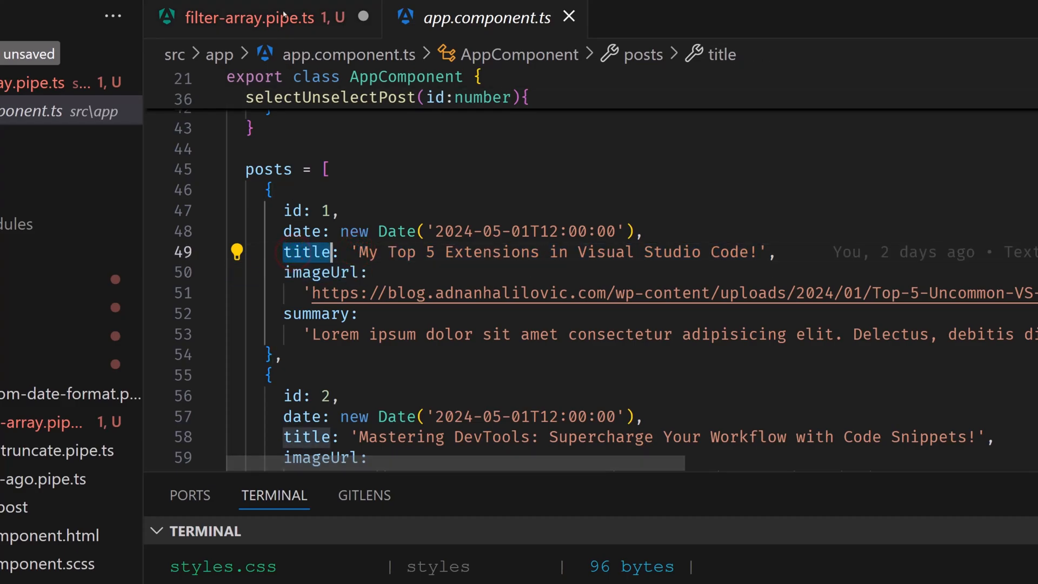
left_click(265, 16)
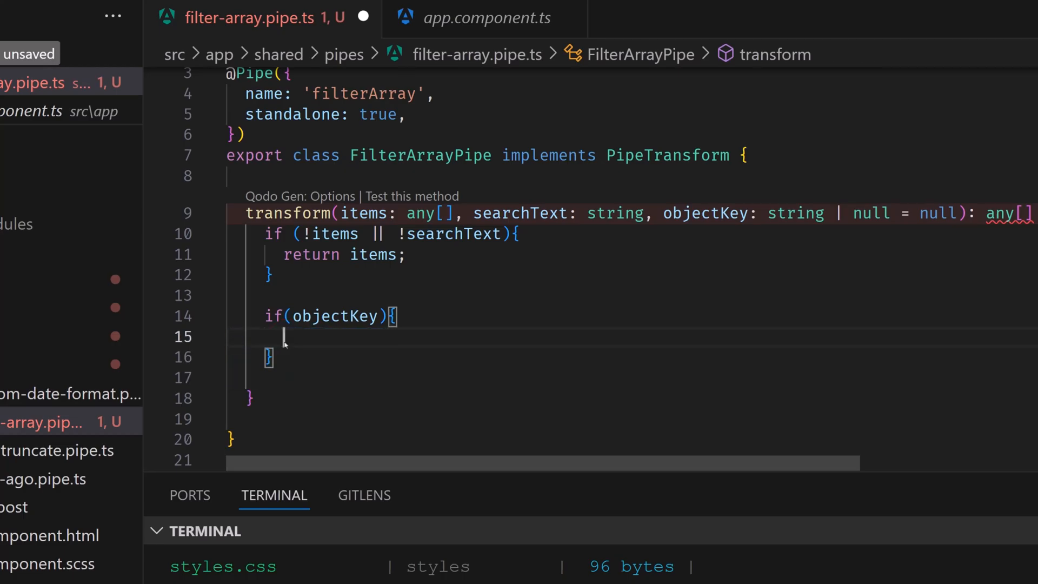
Return items.filter with an arrow callback reading item[objectKey].
type("return")
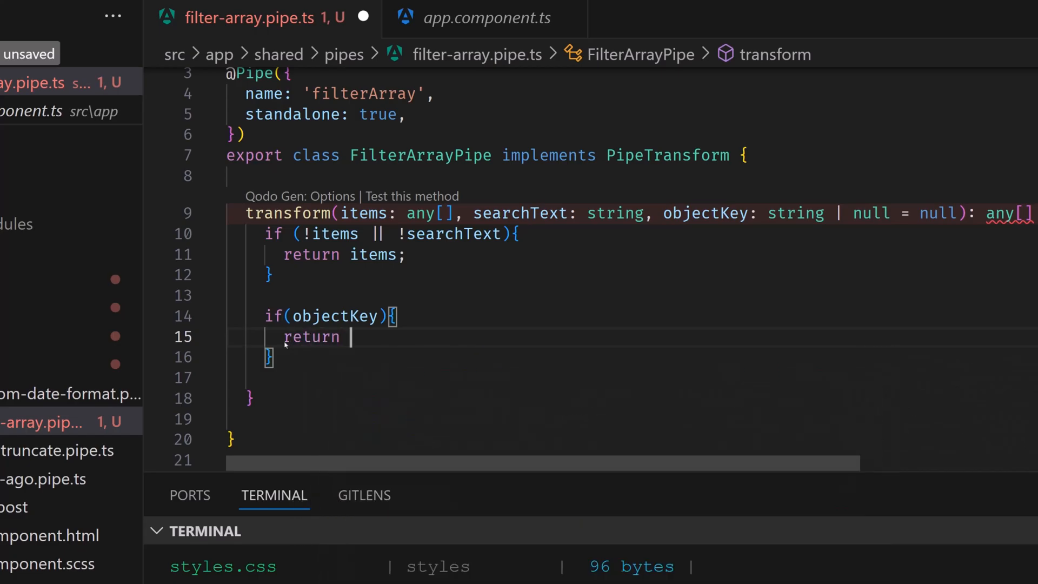
type("items.filter(")
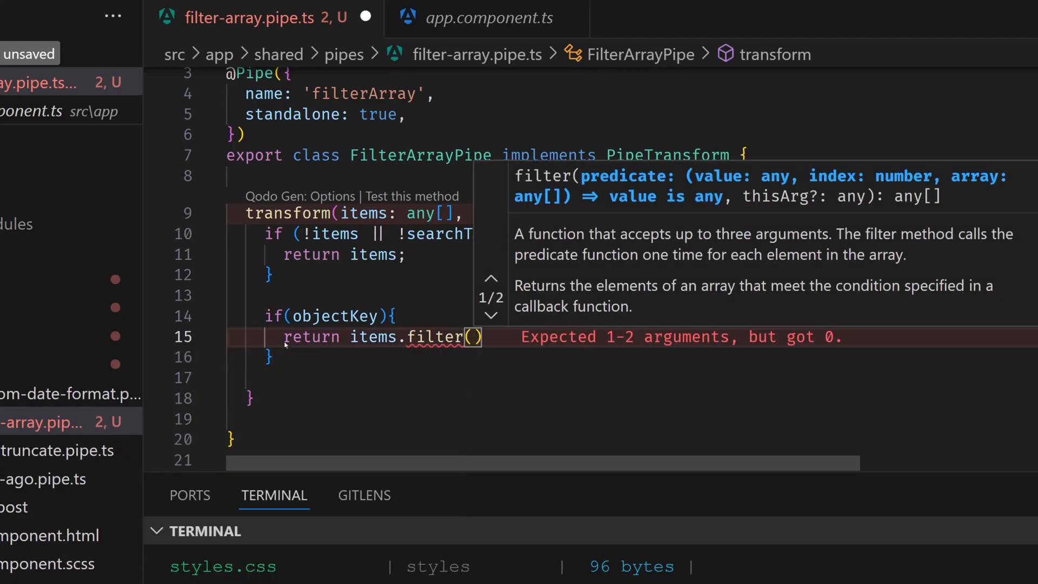
type("(item)")
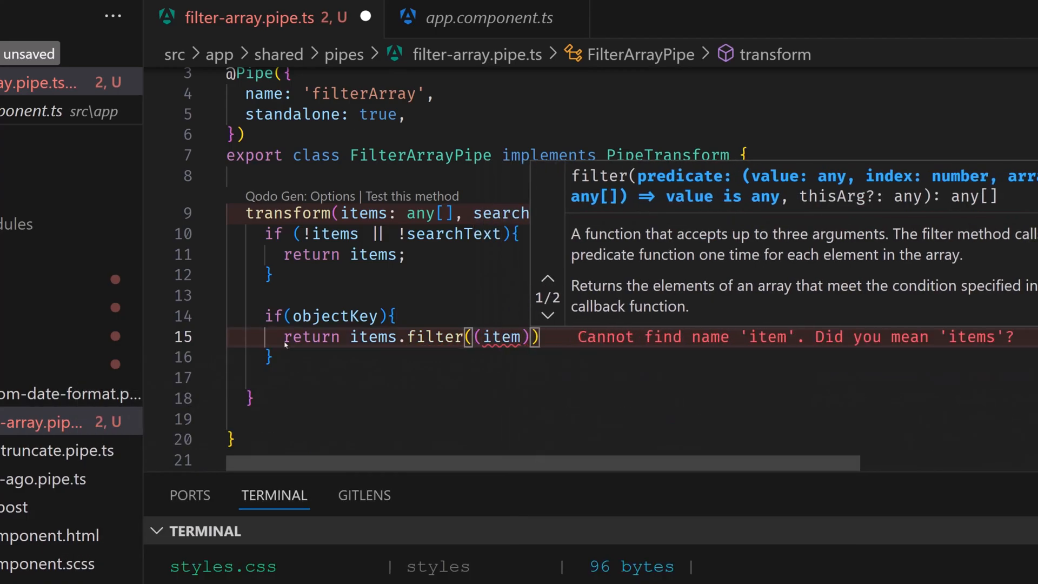
type("=>")
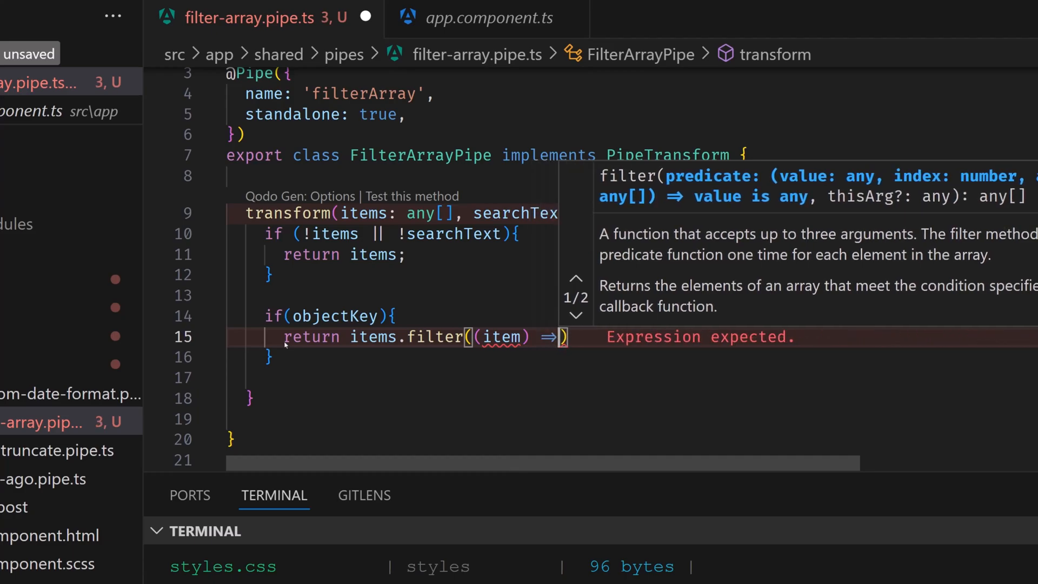
type("item")
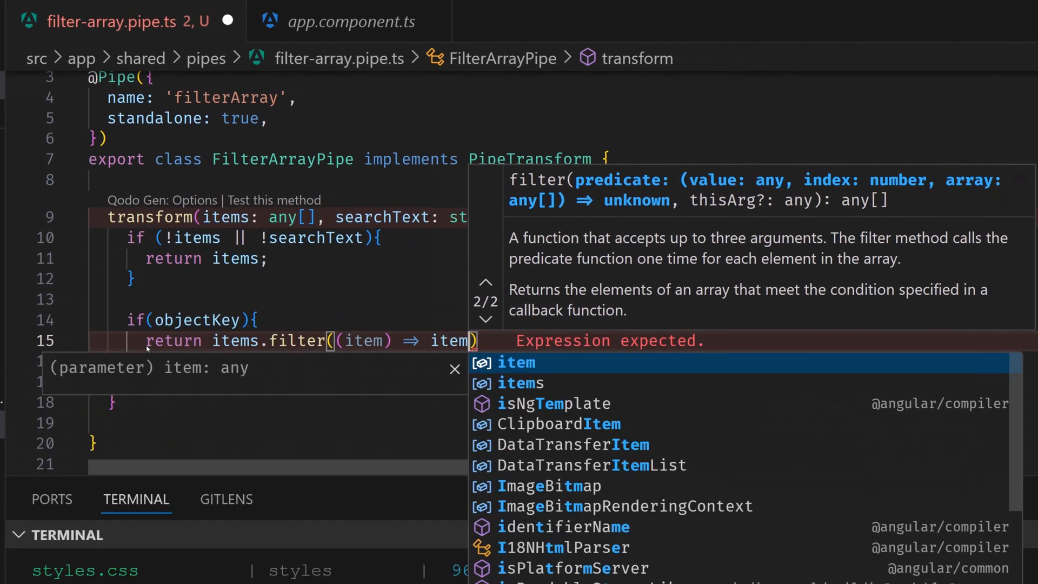
type("[objectKey")
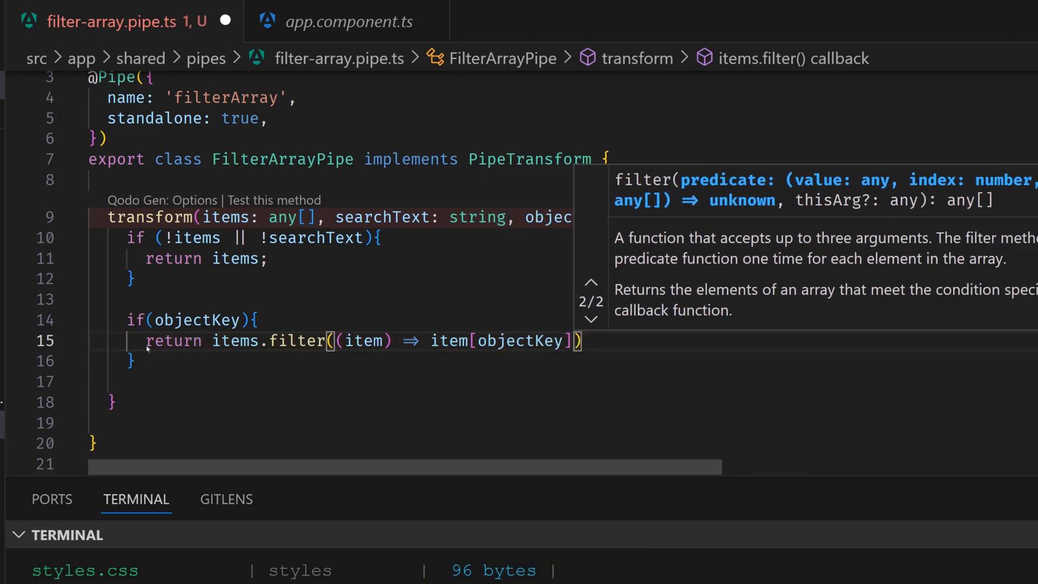
Complete the condition as item[objectKey].toLowerCase().includes(searchText.toLowerCase()).
type(".to")
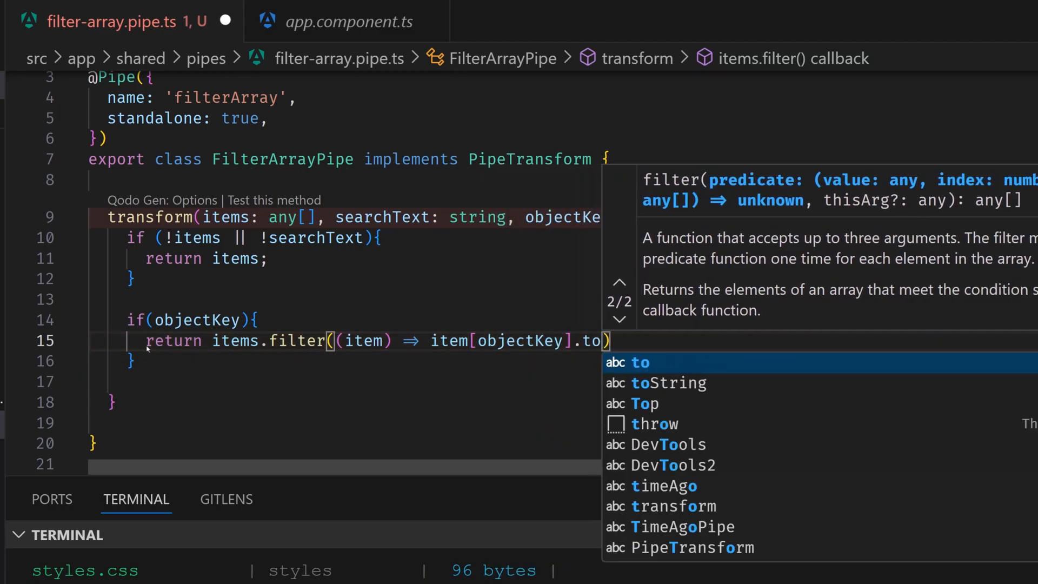
type("Lowerc")
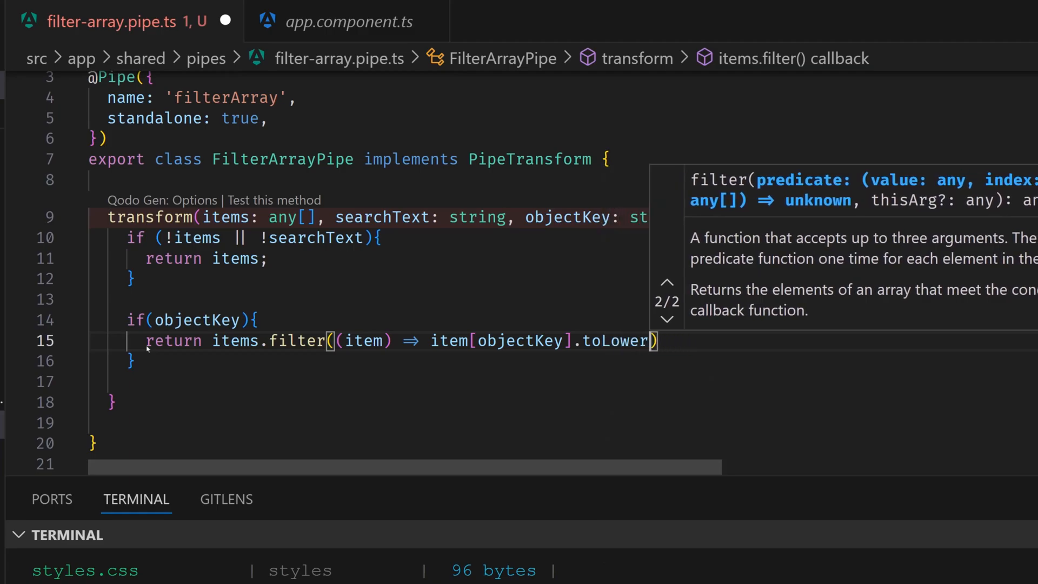
type("Case()")
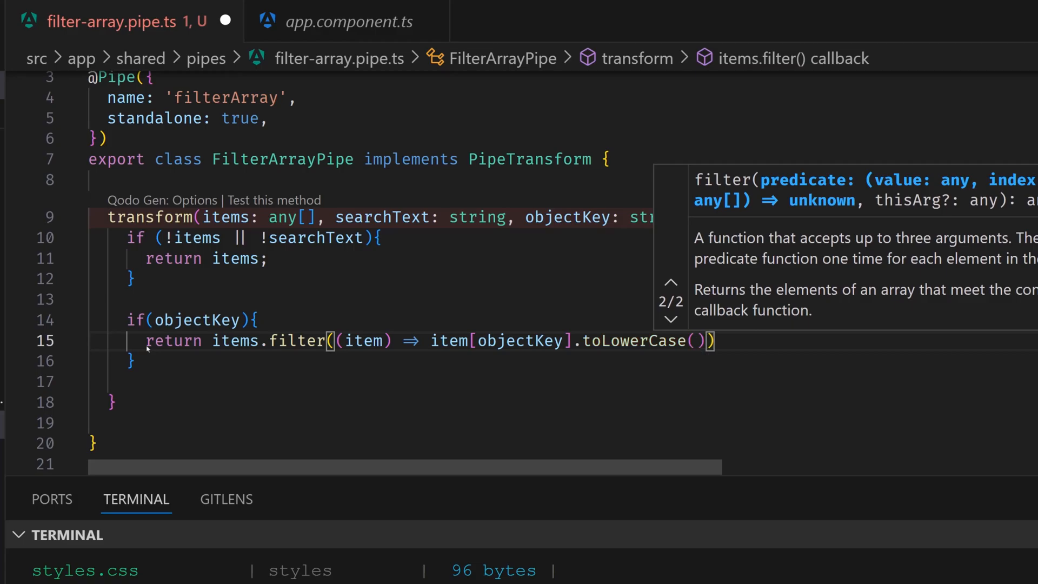
type(".includes(")
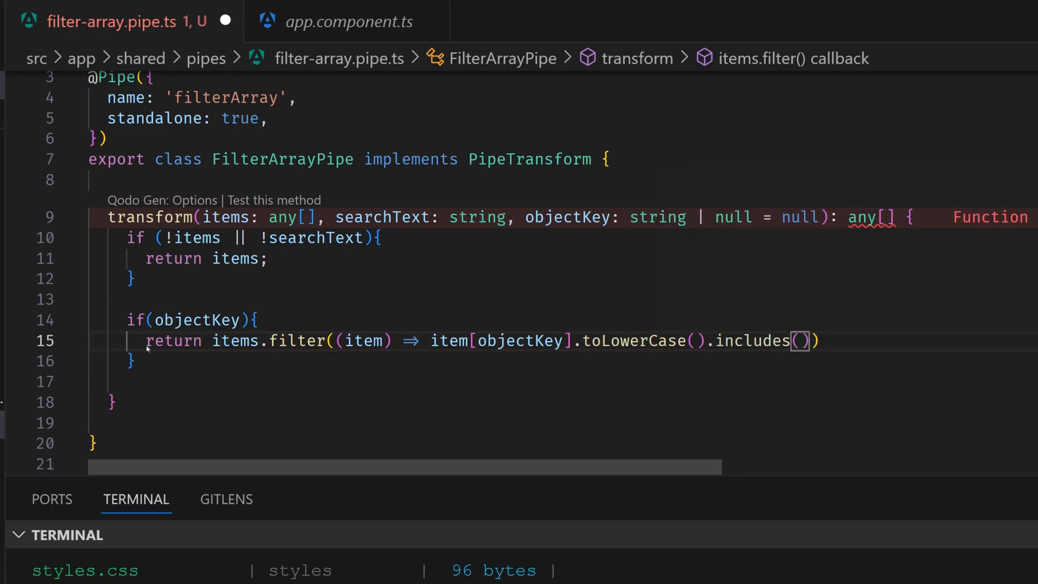
type("searchText.")
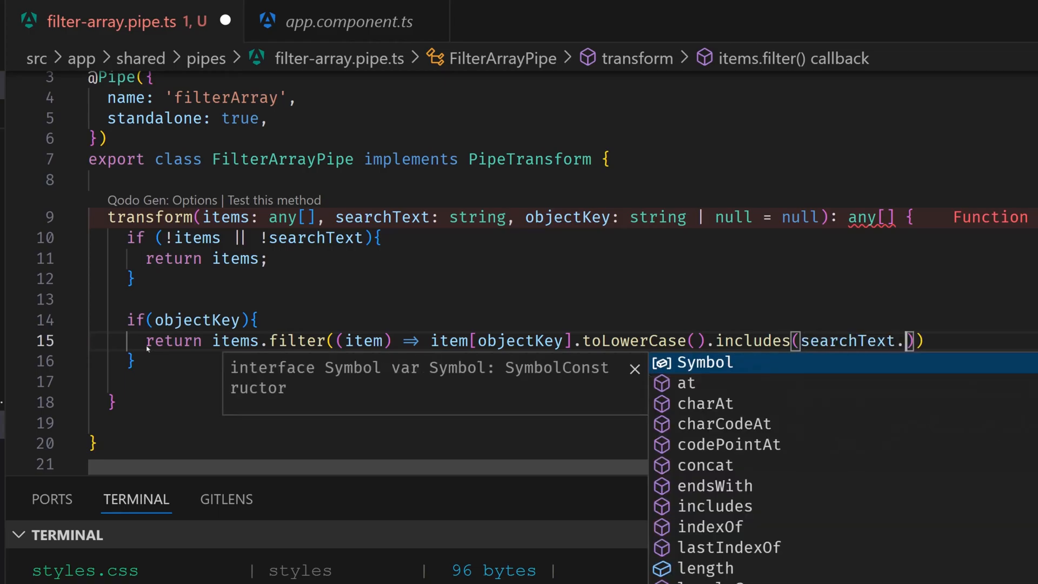
type("toLocaleLowerCase(")
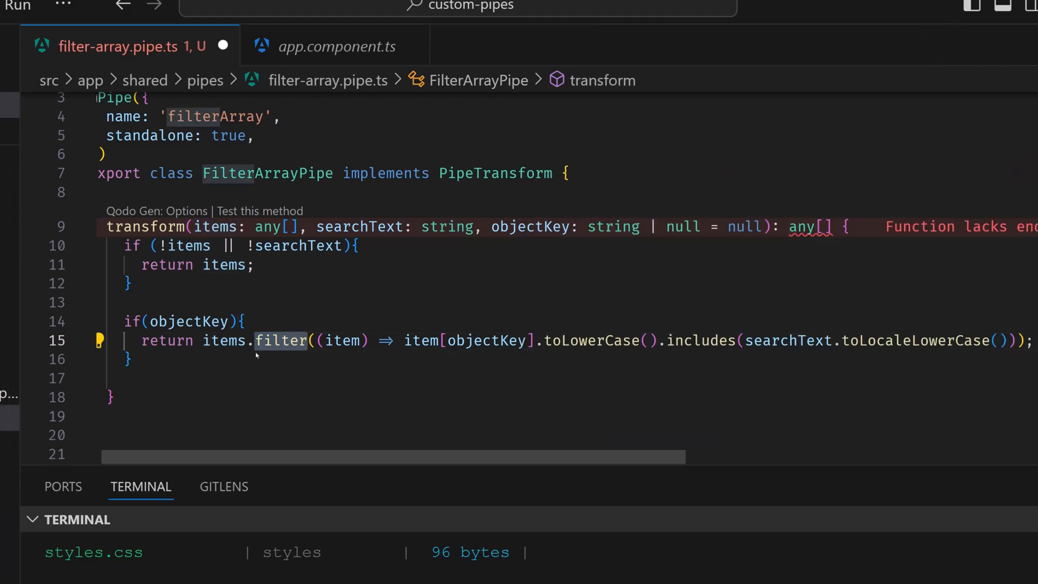
left_click(278, 341)
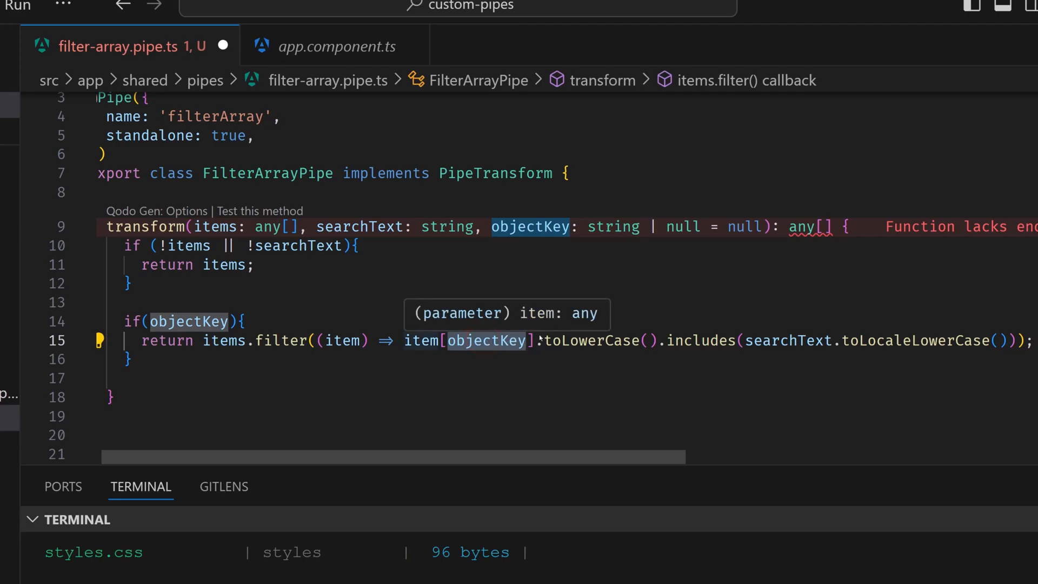
double_click(700, 341)
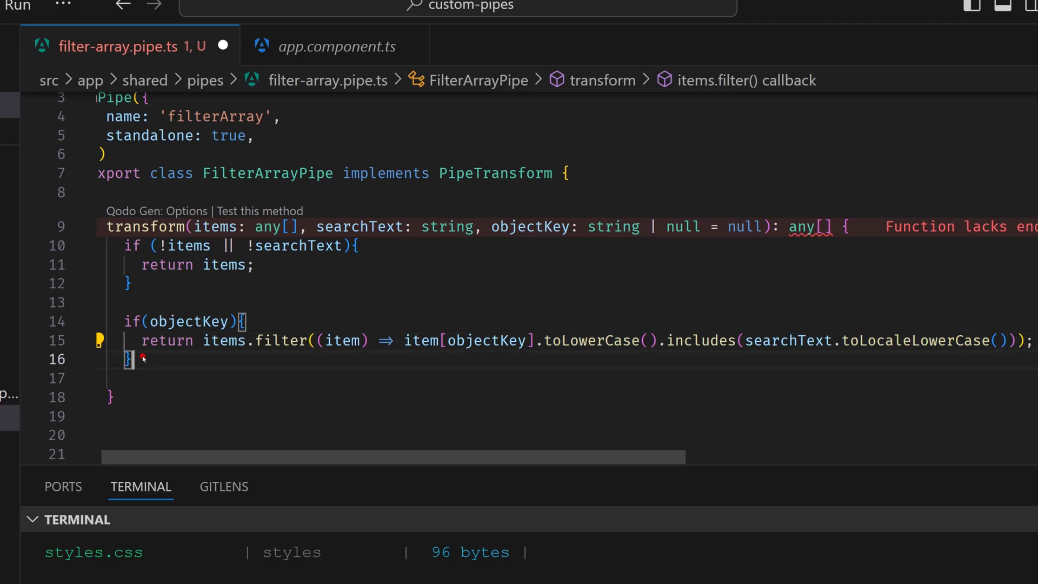
Add an else branch returning items.filter(item => item.toLowerCase().includes(searchText.toLowerCase())).
type("else{")
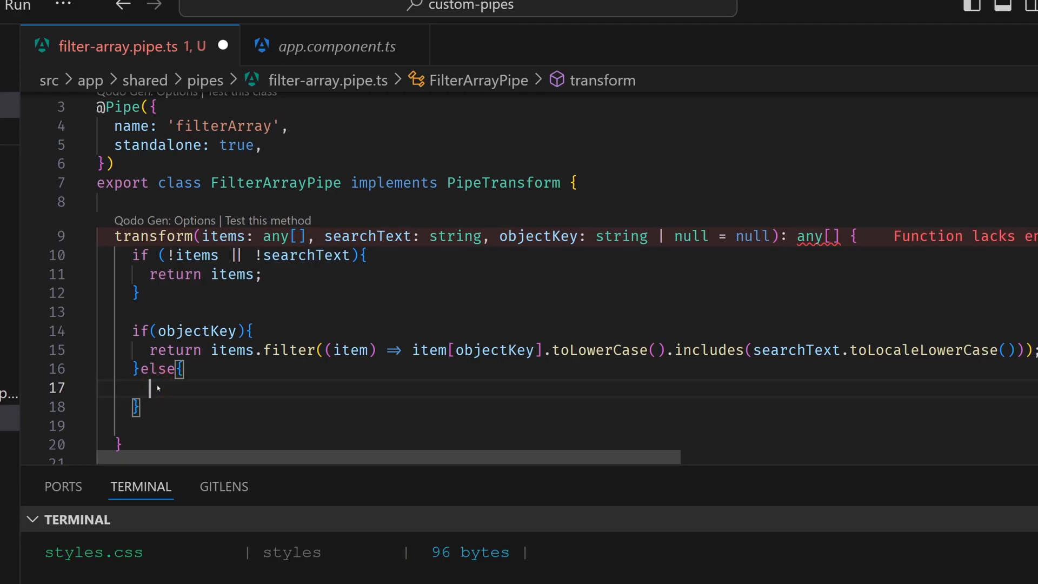
type("return items.filter(")
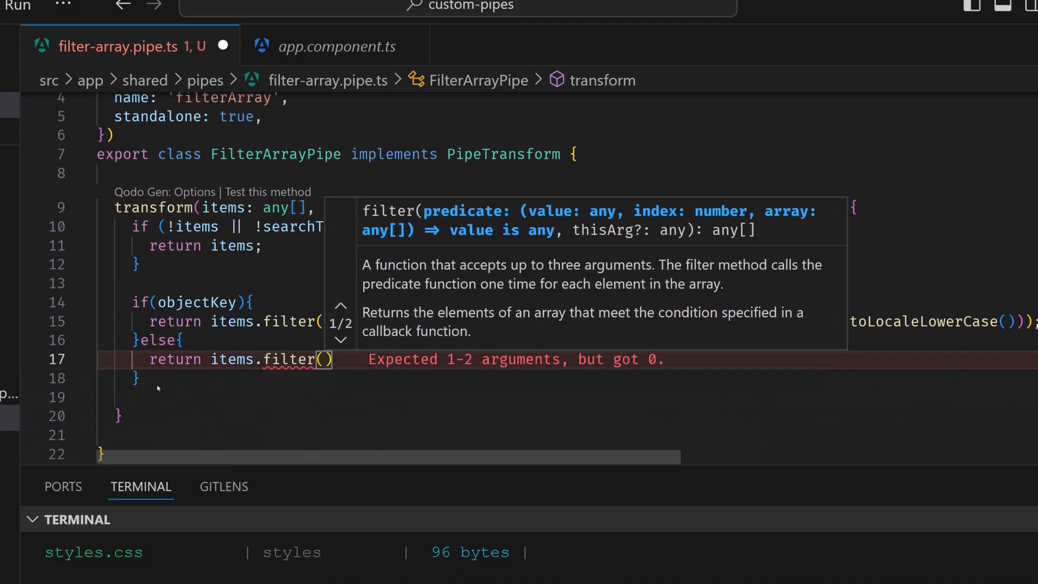
type("item")
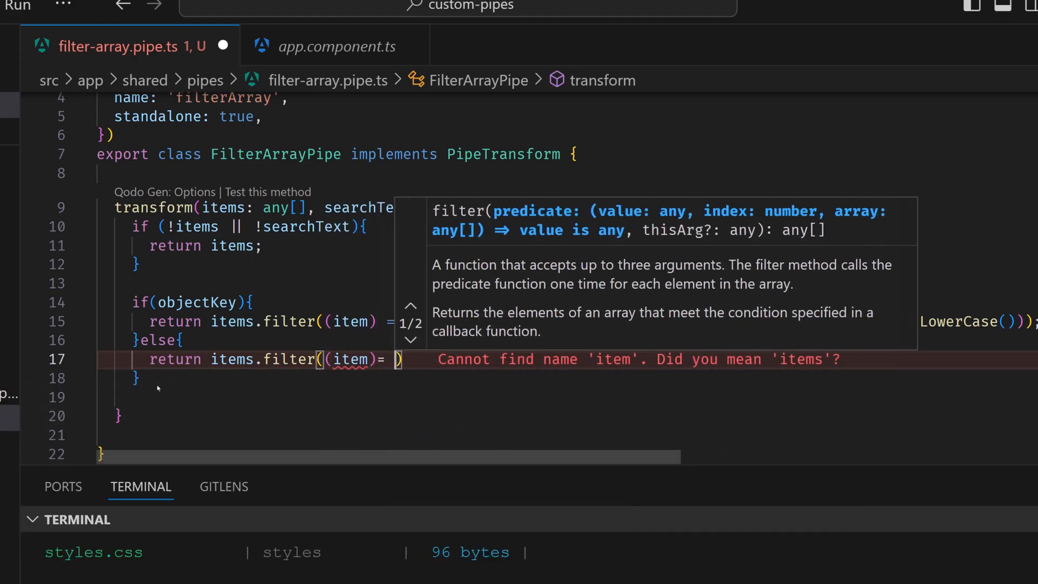
type("=>")
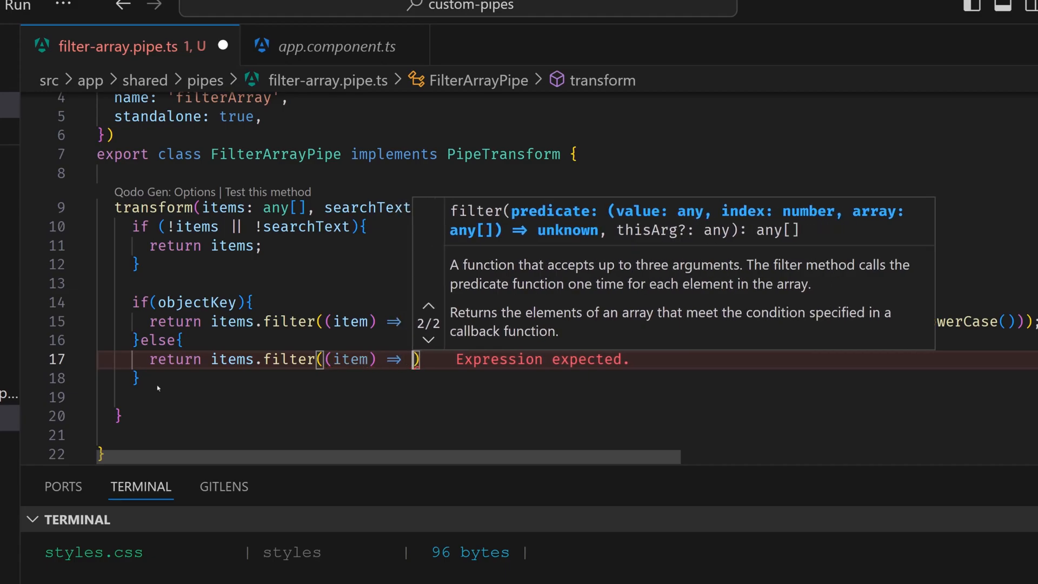
type("item.to")
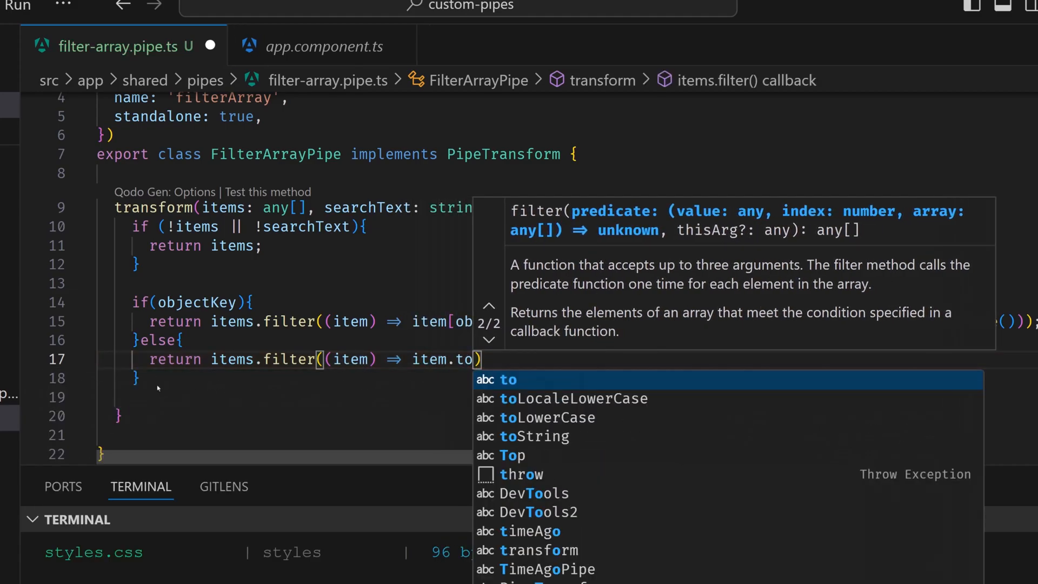
type("Lowerc")
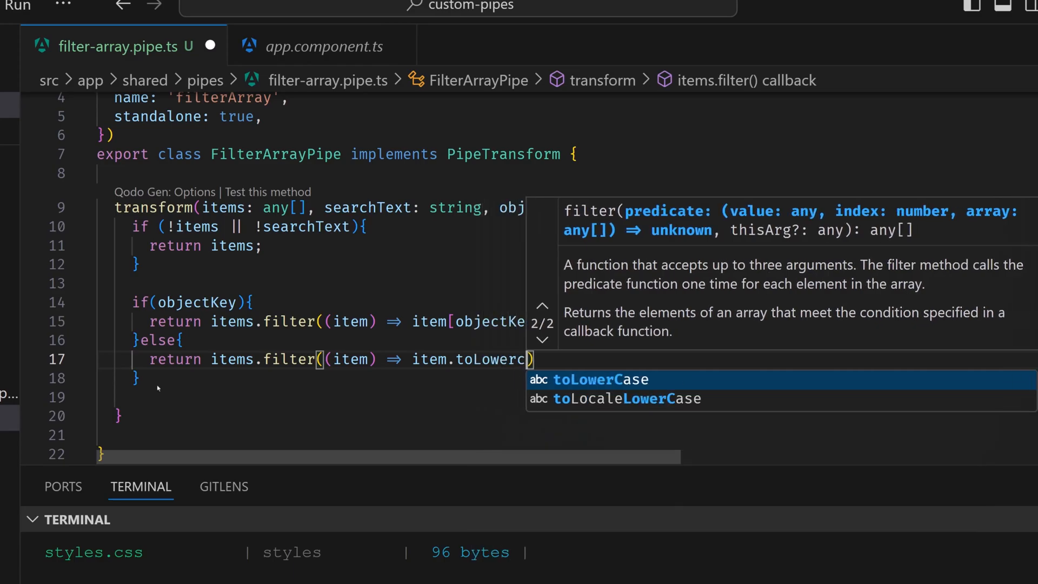
type("ase().)")
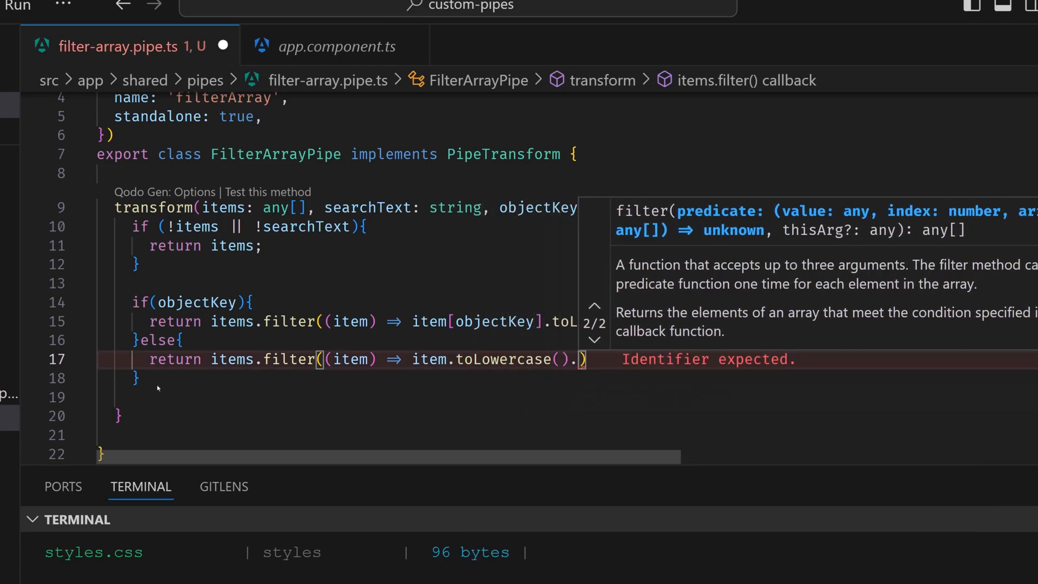
type("inclu")
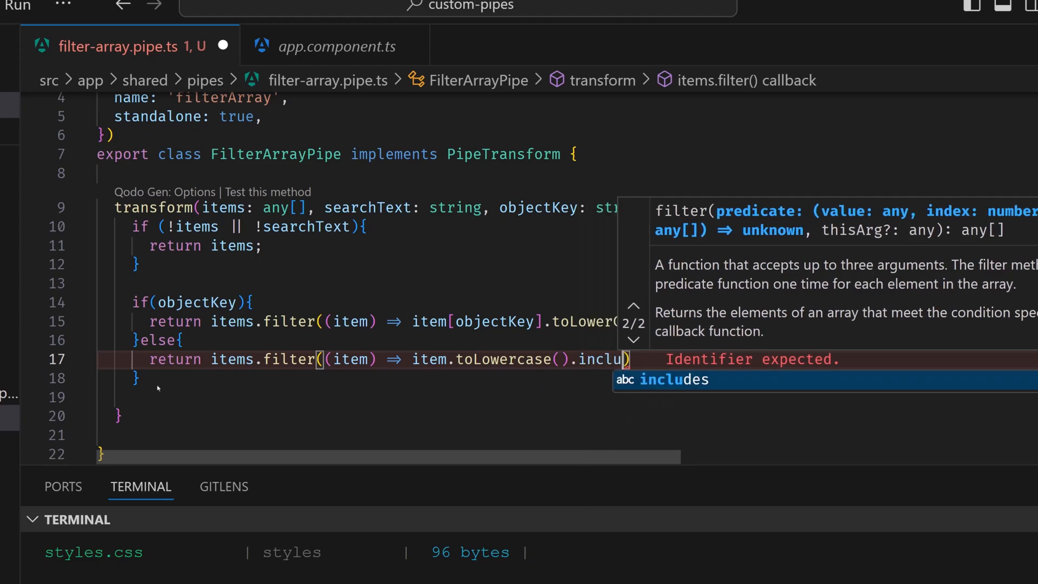
type("searchText.toLowerCase(")
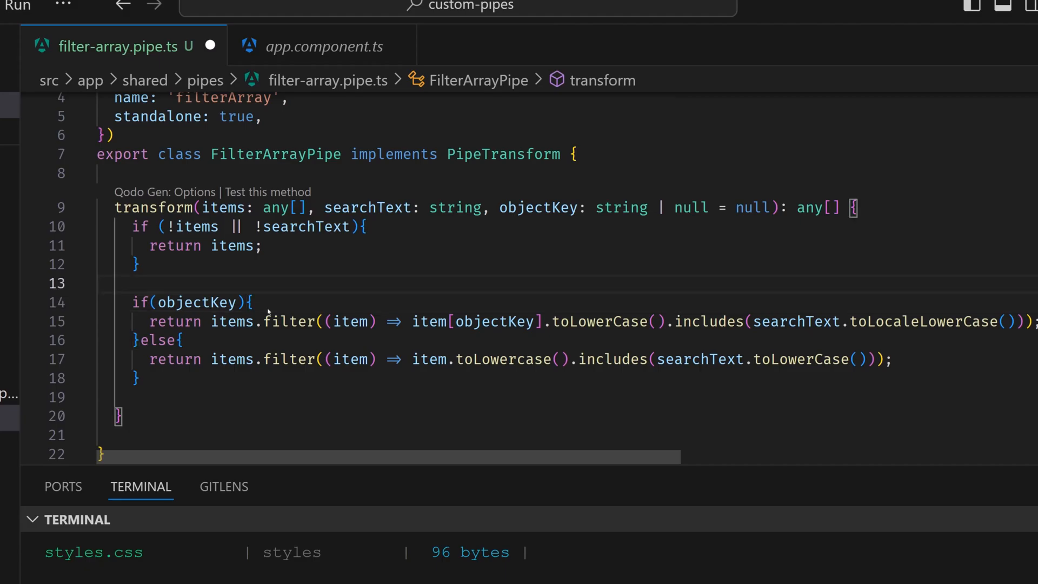
mouse_move(390, 338)
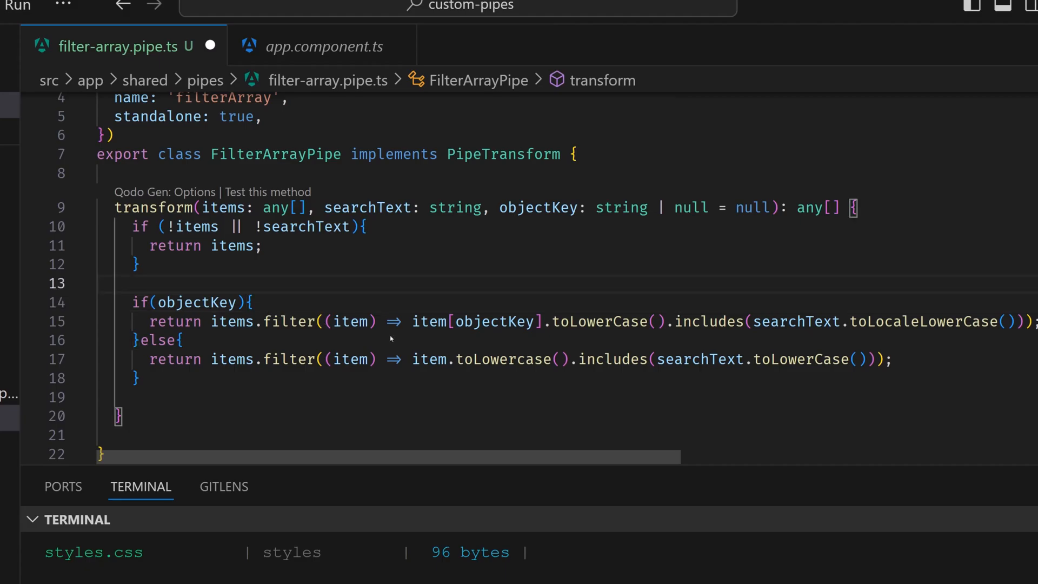
left_click(295, 383)
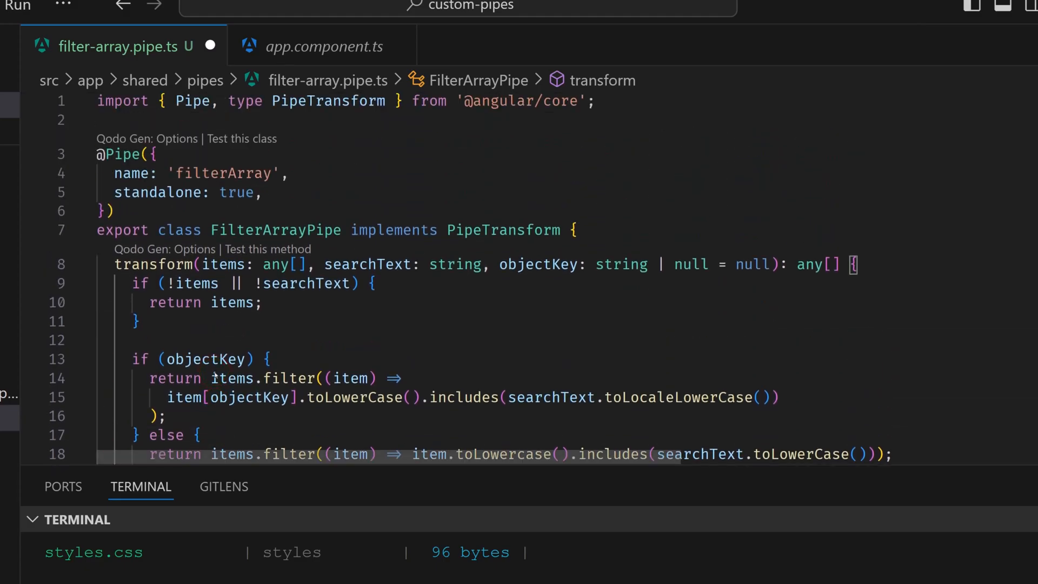
Format and save the pipe file, then move to app.component.ts.
scroll("down", 3)
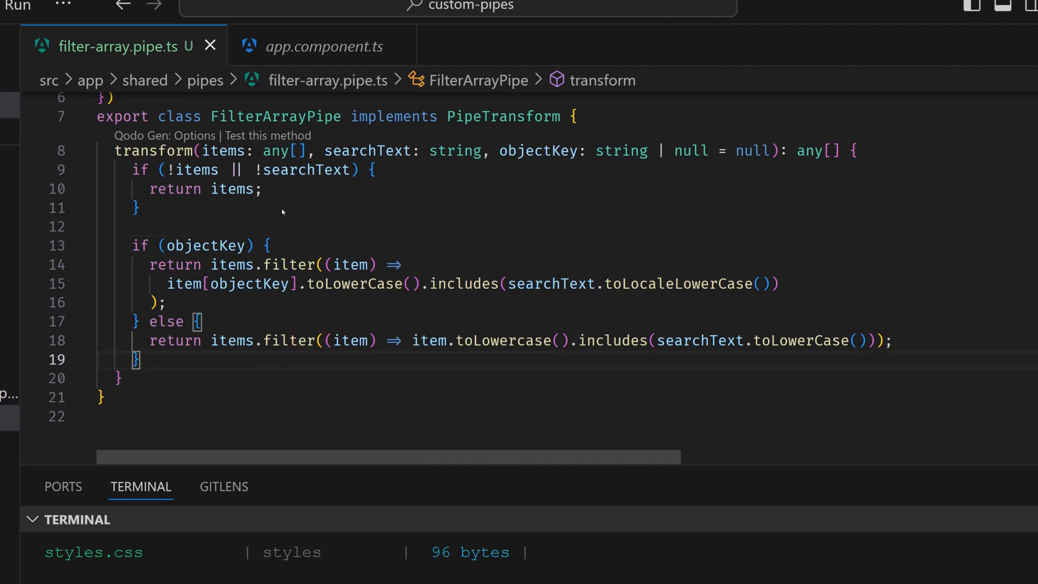
left_click(323, 47)
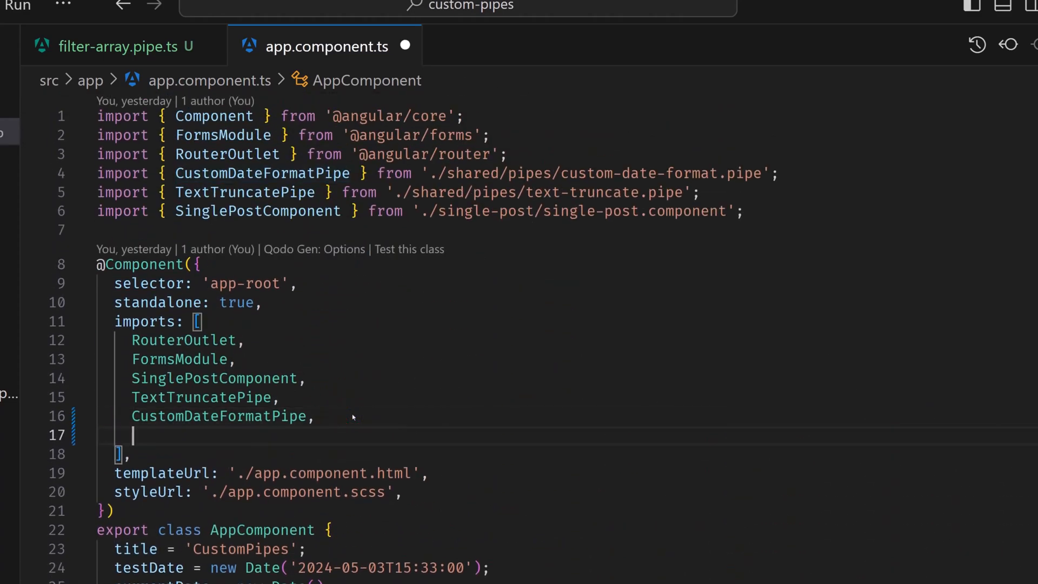
Add FilterArrayPipe to the component's imports array with its auto-import, then move to the template.
type("FilterArrayPipe")
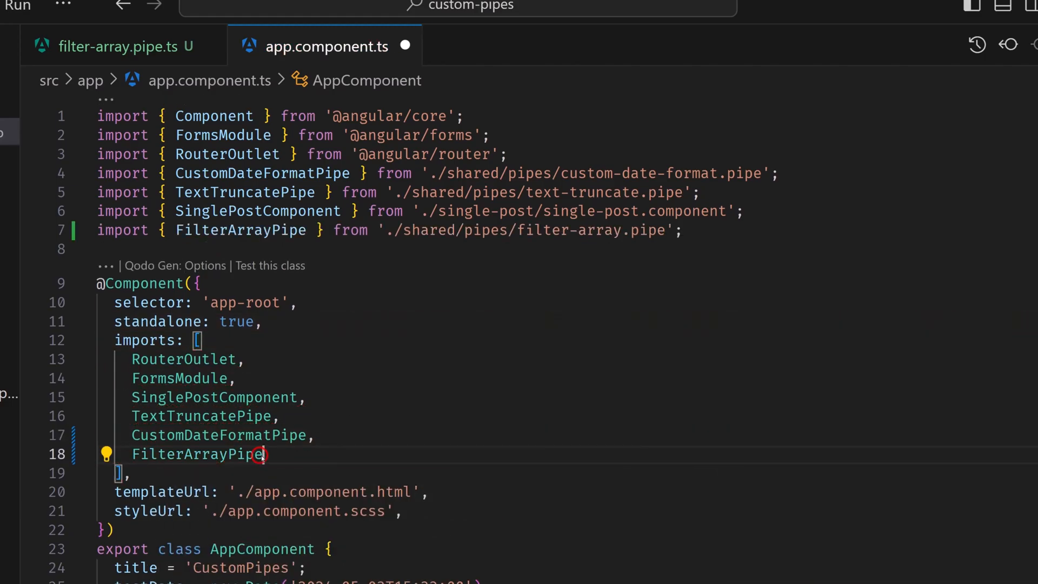
left_click(28, 30)
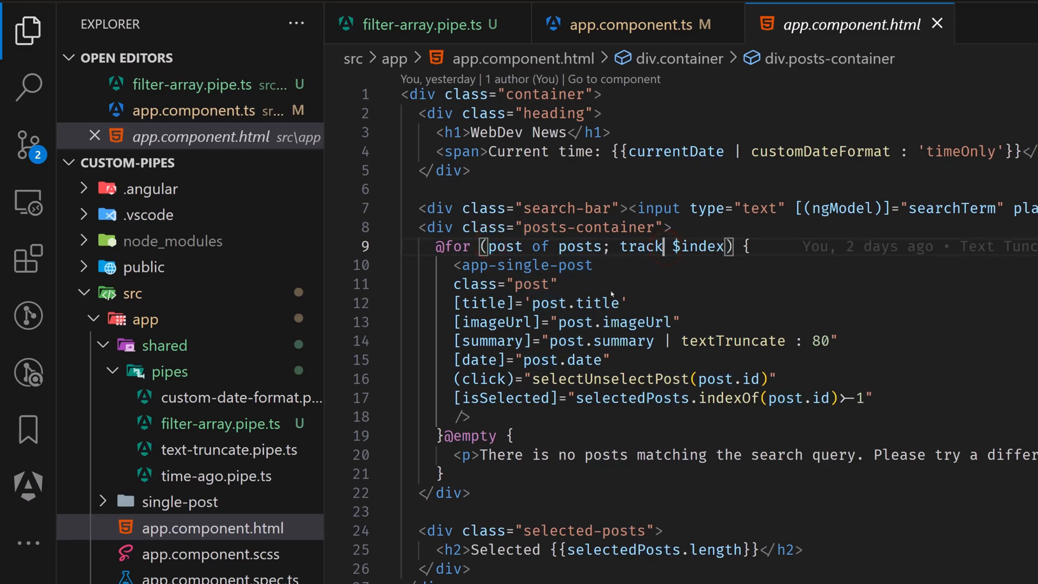
Check the search input's searchTerm binding and confirm it is an empty-string property in app.component.ts.
double_click(845, 209)
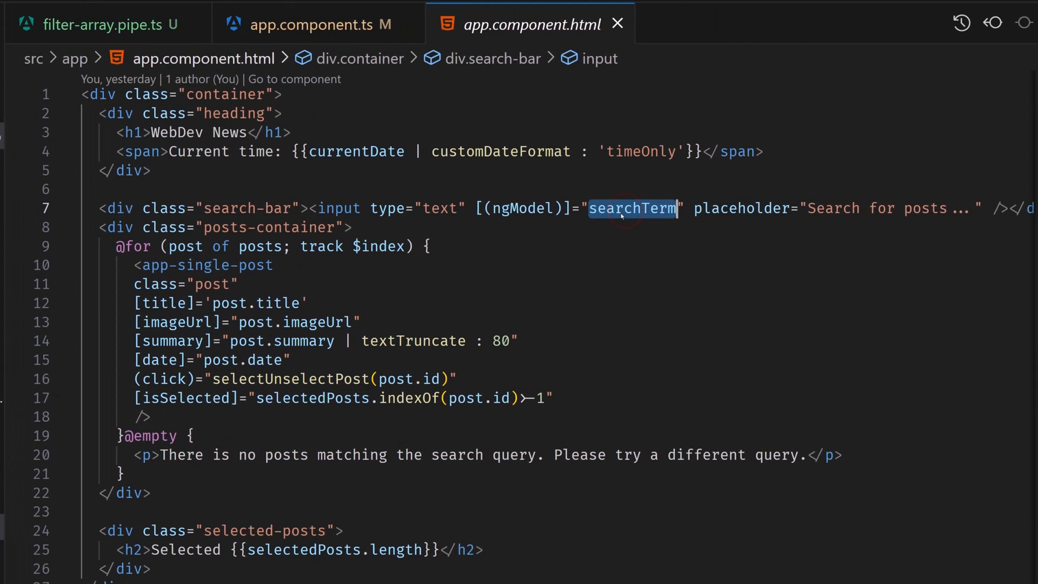
left_click(311, 25)
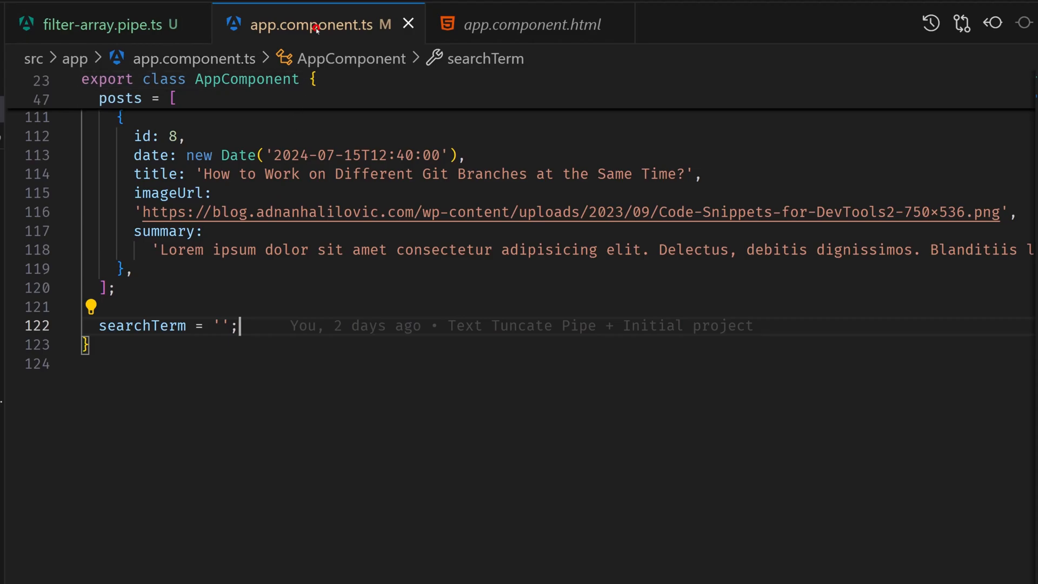
left_click(531, 25)
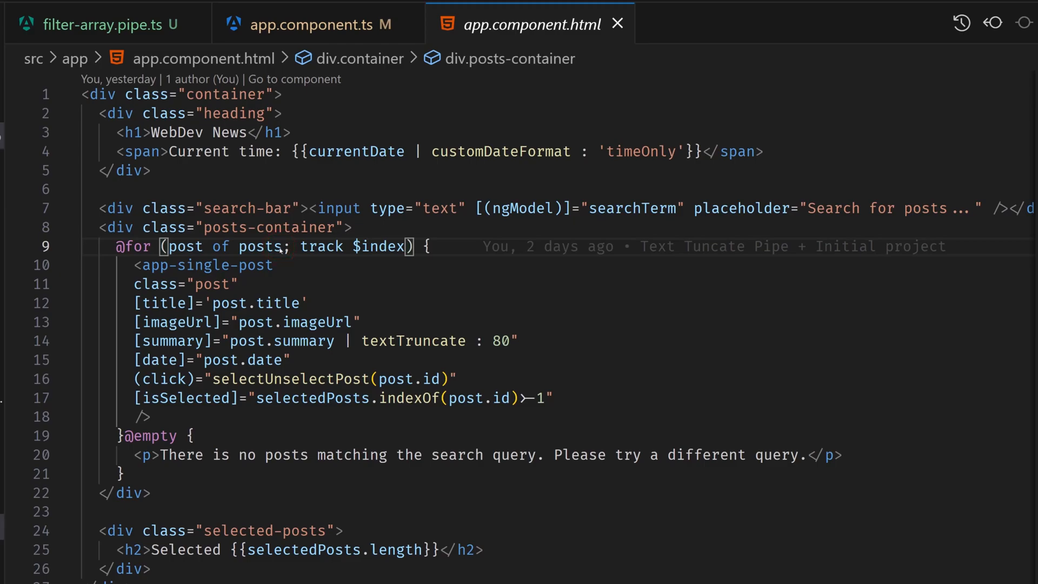
type("|")
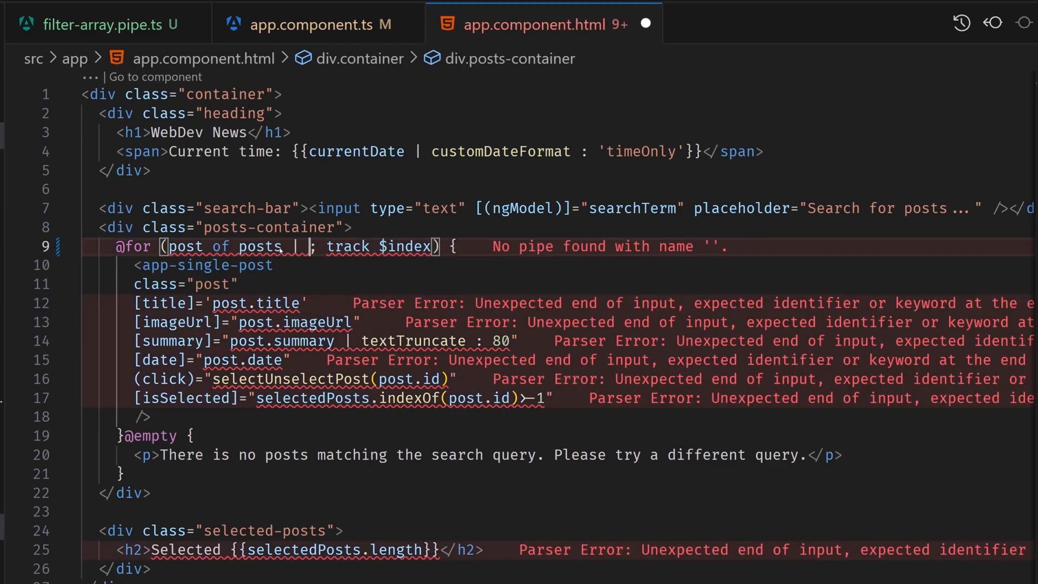
type("filterArray :")
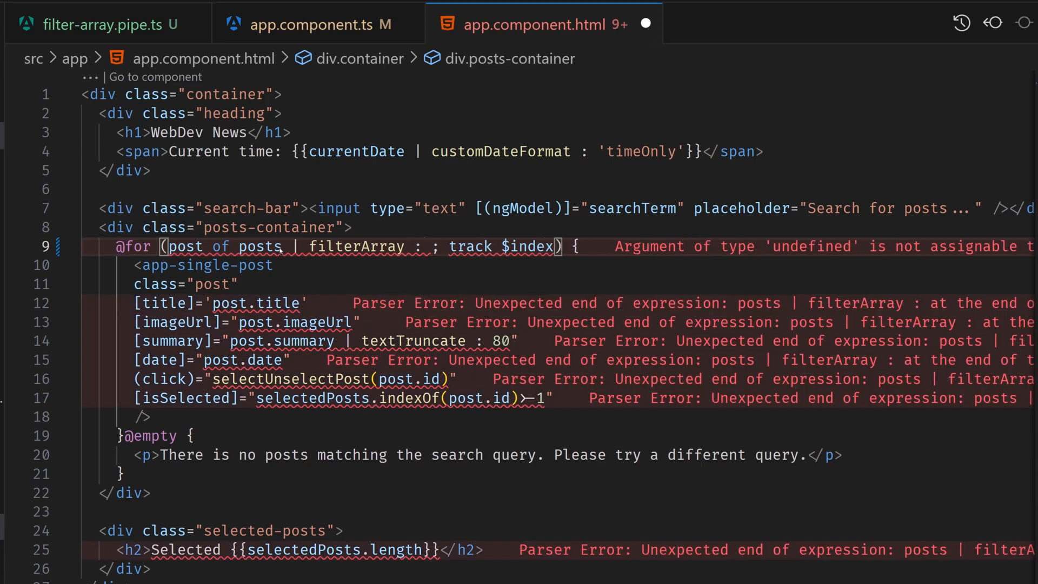
type("searchTerm")
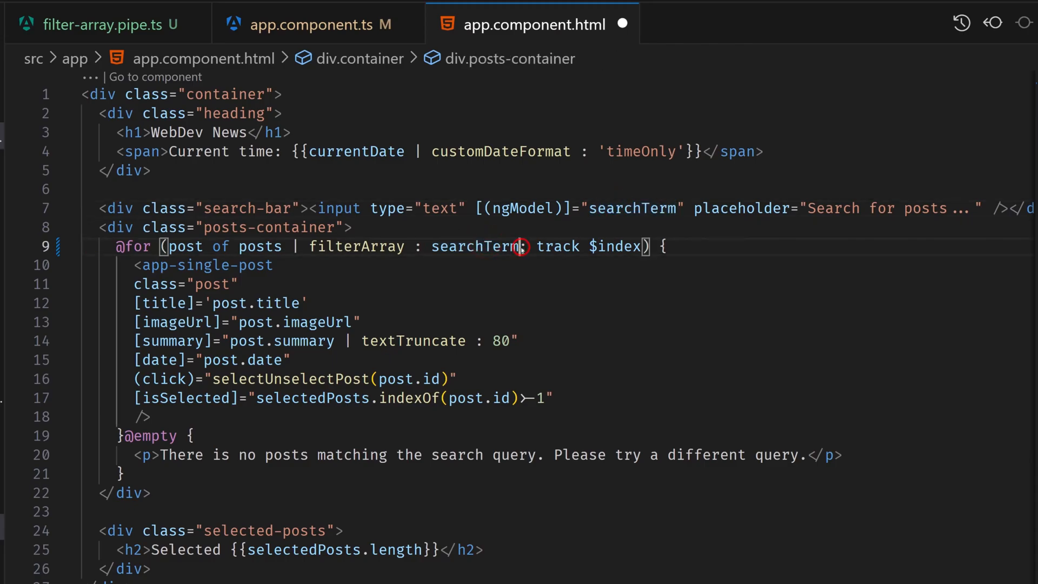
mouse_move(476, 246)
type(" : 'title'")
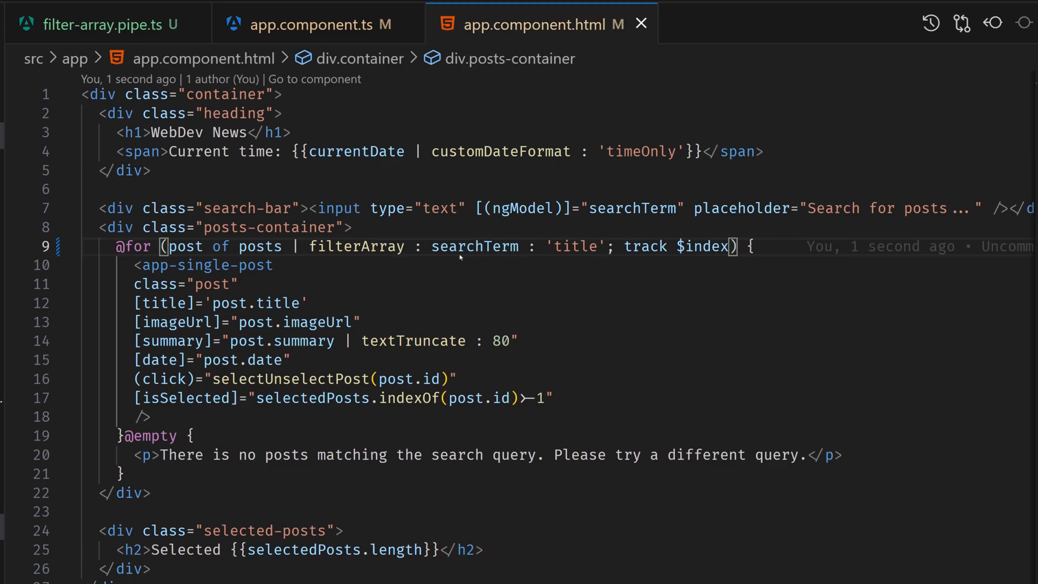
left_click(577, 246)
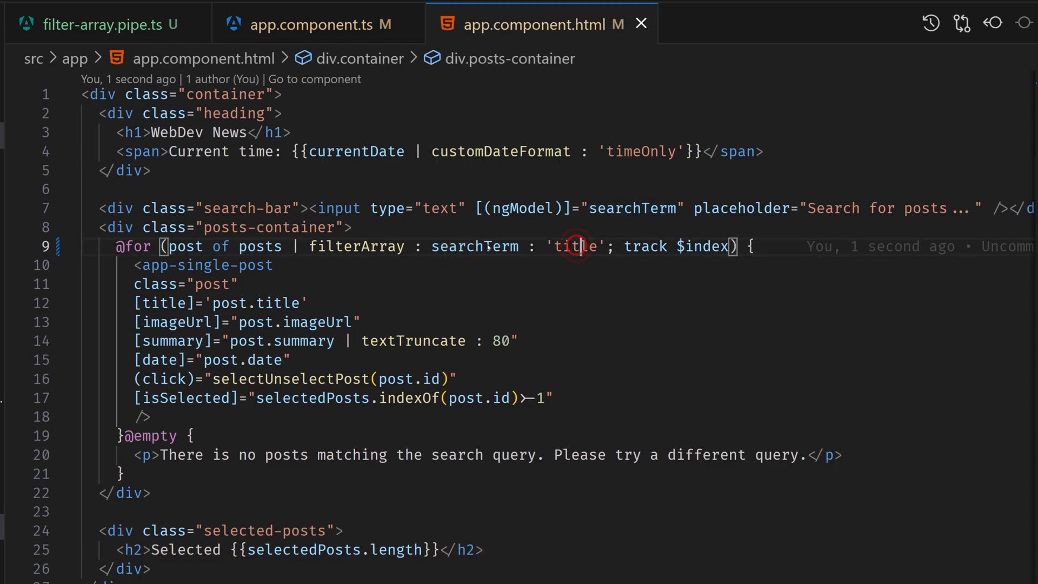
double_click(475, 247)
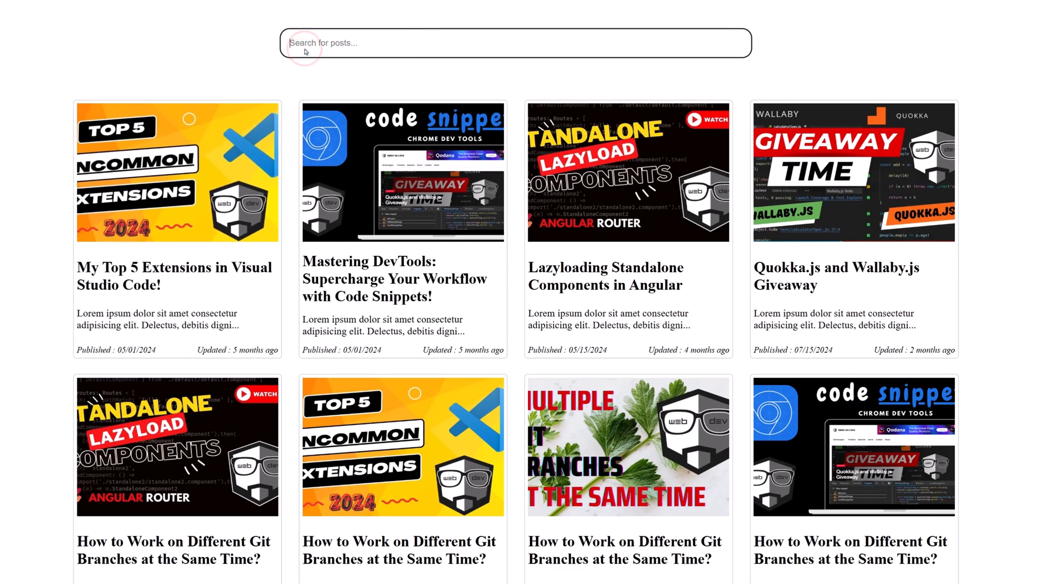
type("top")
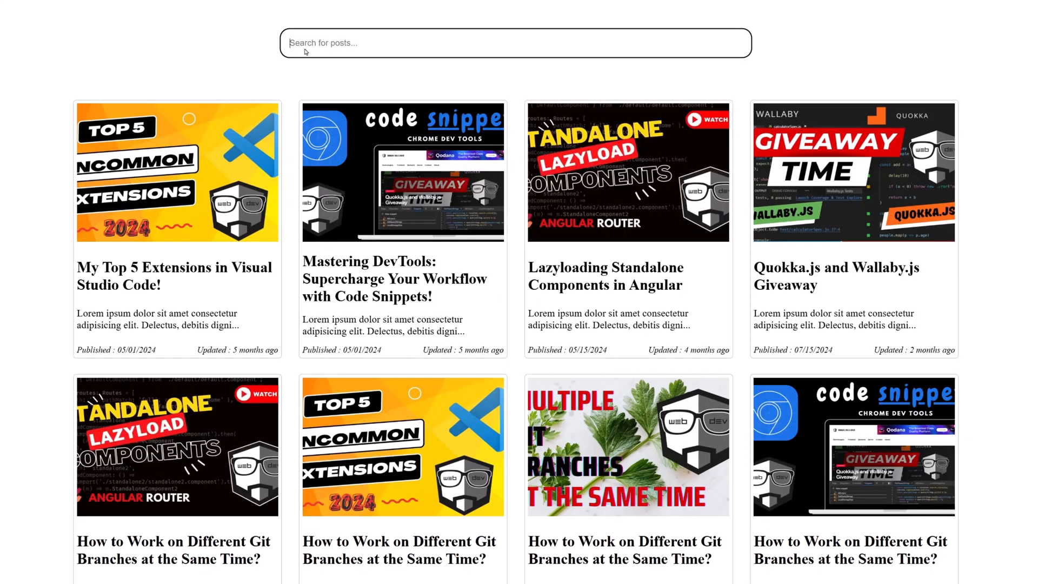
type("ja")
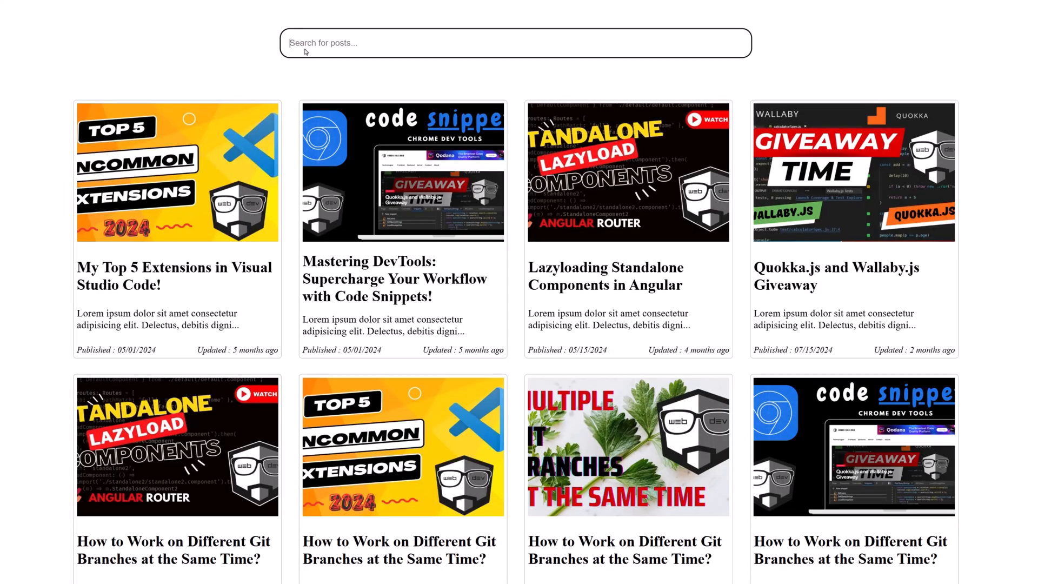
type("work")
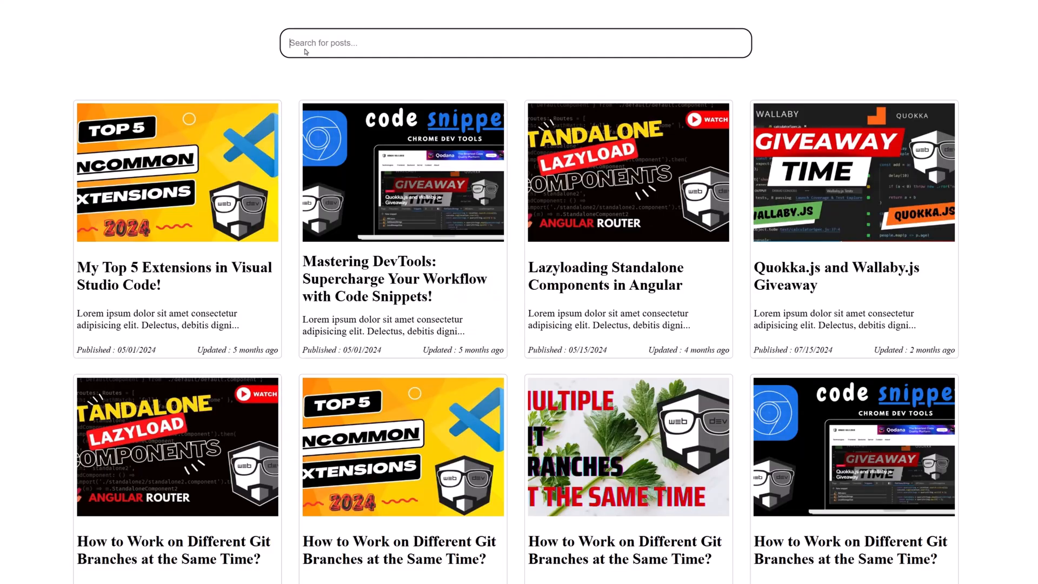
left_click(304, 51)
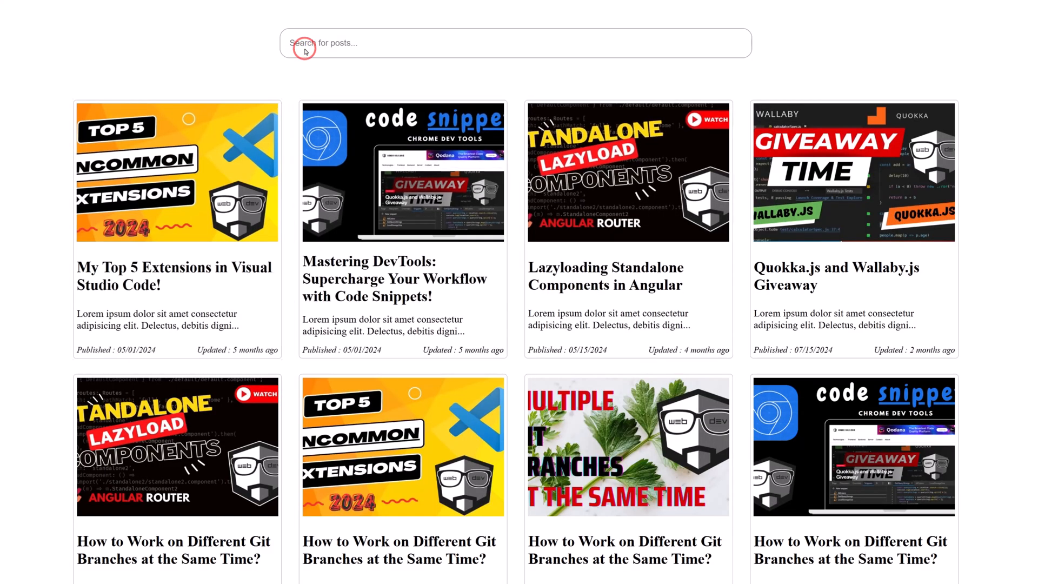
scroll("down", 3)
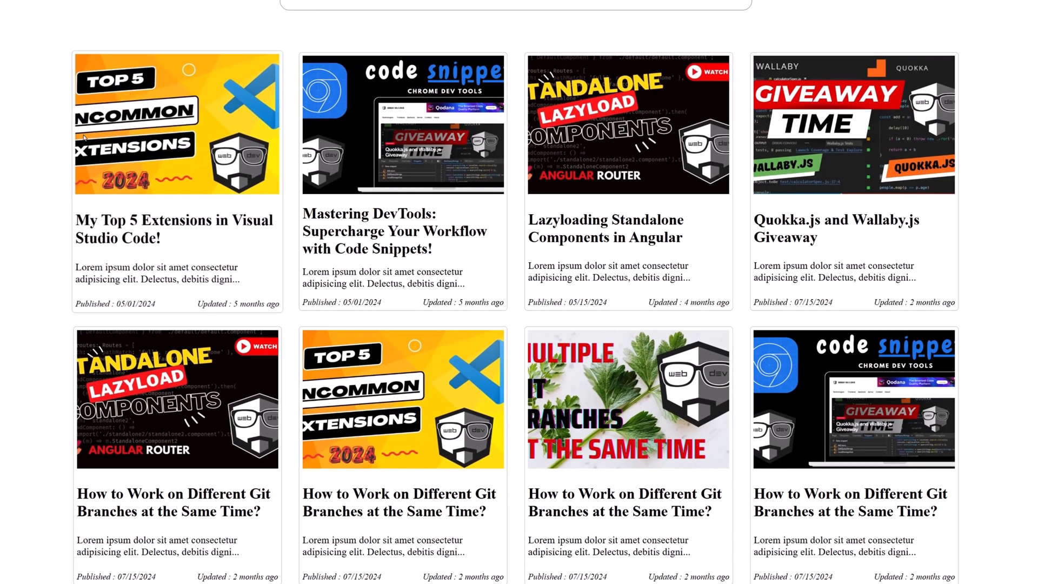